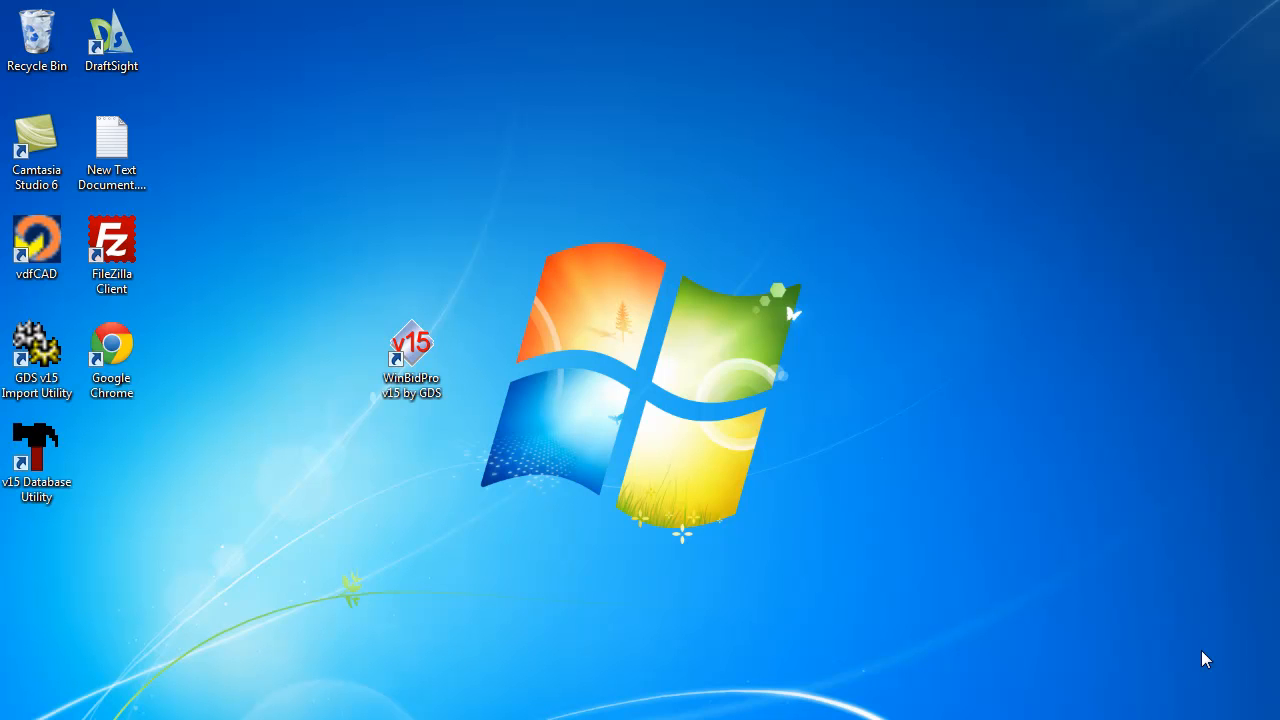
mouse_move(804, 510)
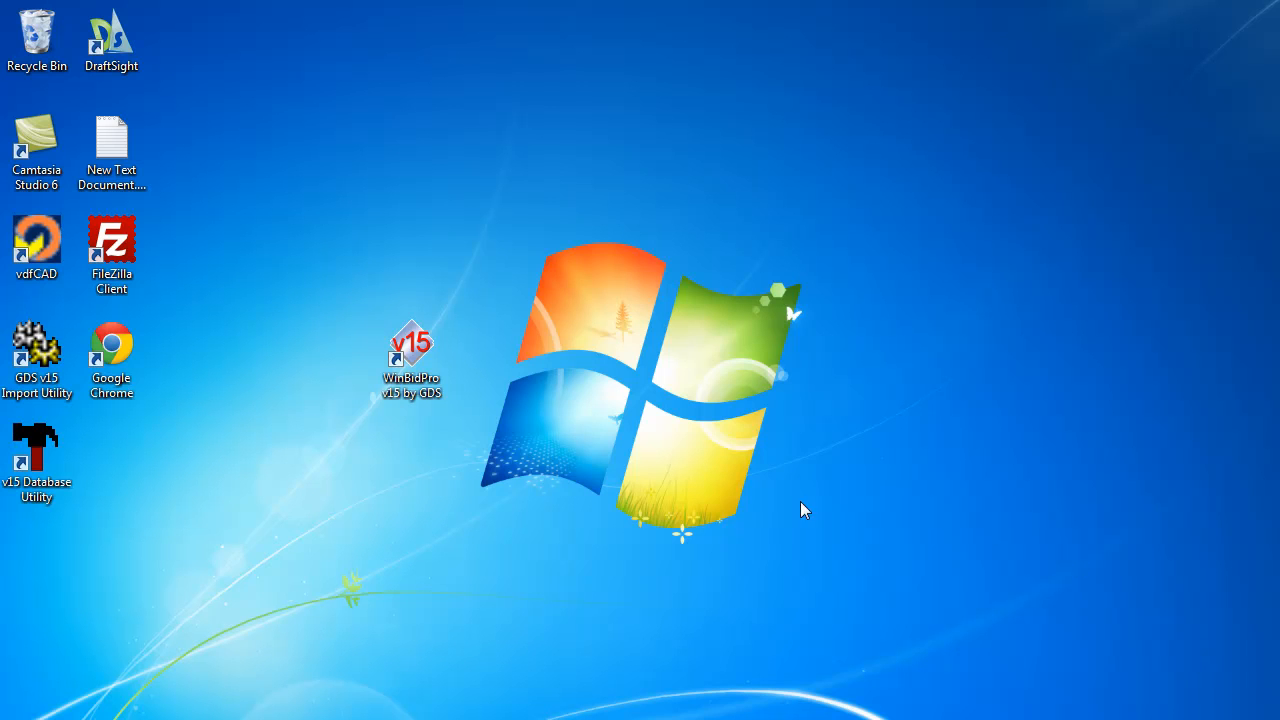
mouse_move(380, 298)
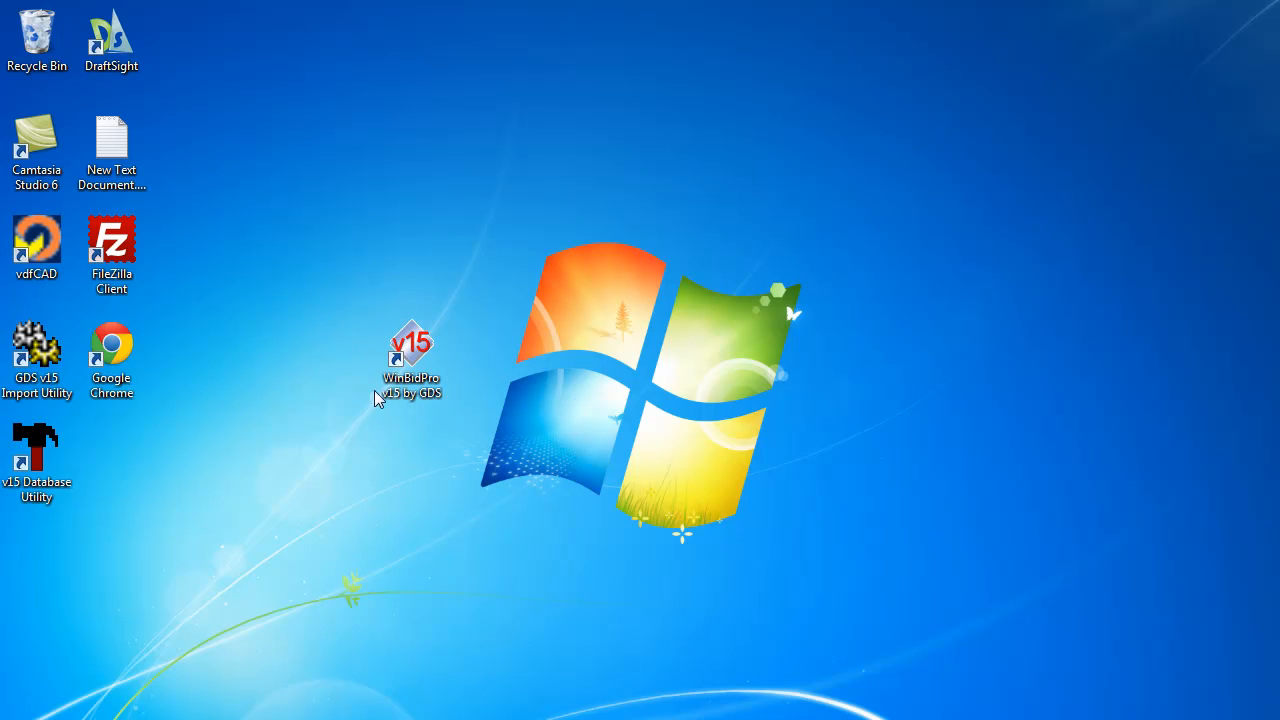
mouse_move(390, 502)
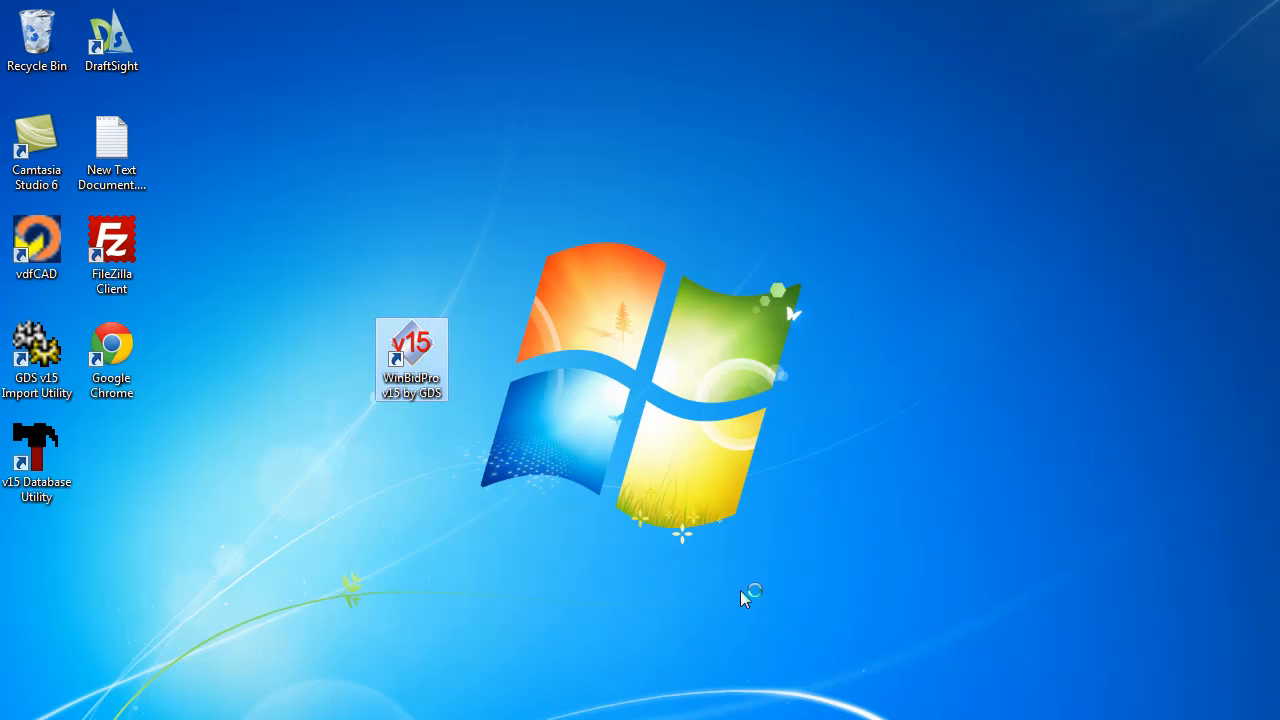
Launch WinBidPro v15 and log in so the Select a Vendor list of nine vendors appears.
double_click(412, 360)
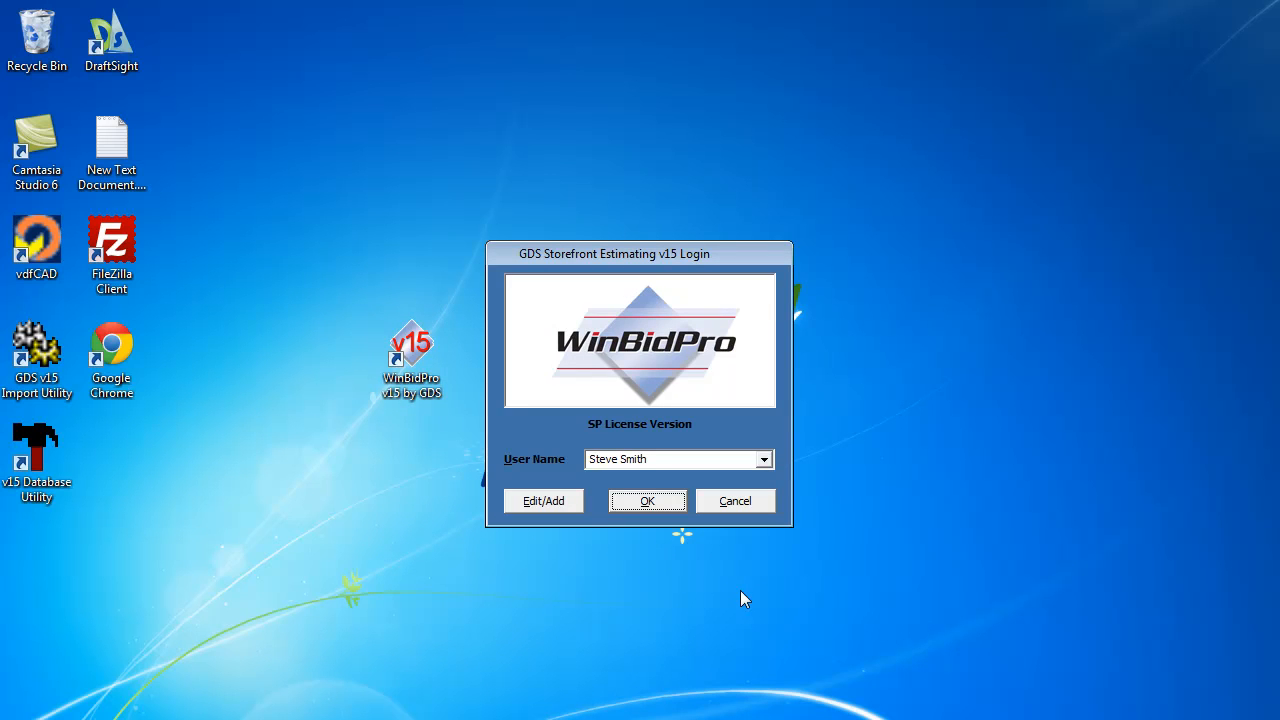
mouse_move(736, 596)
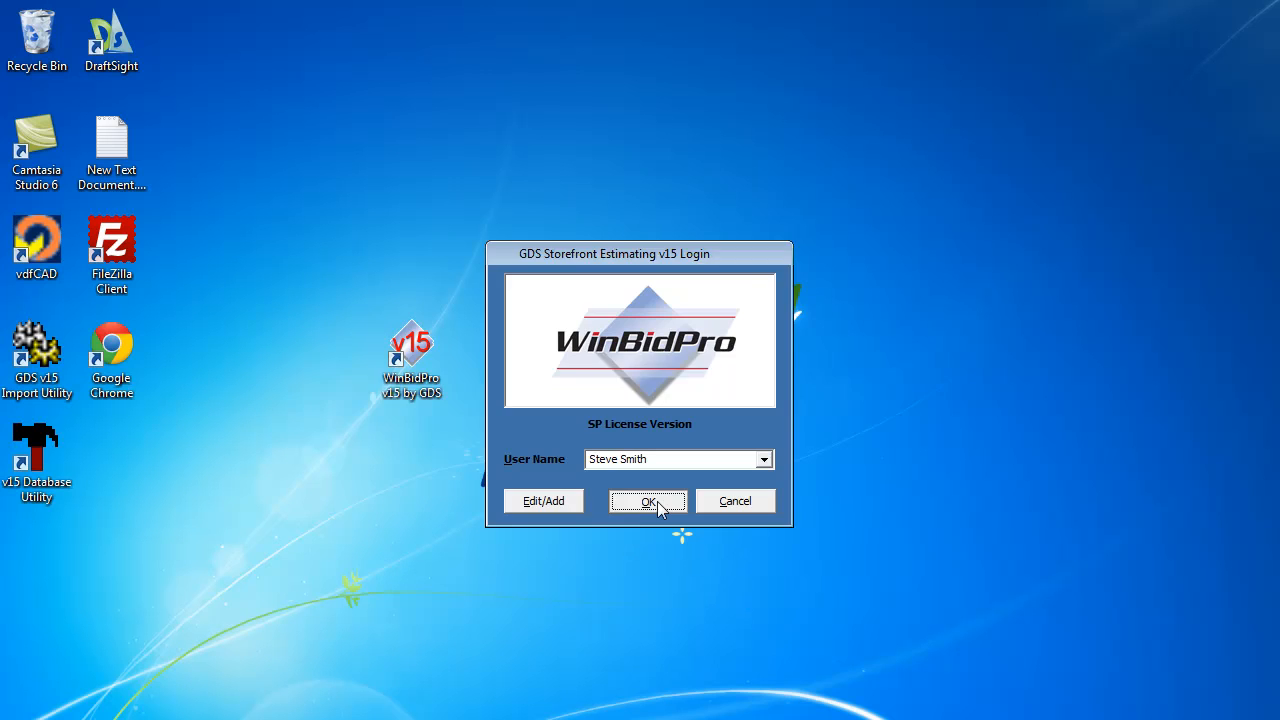
left_click(648, 500)
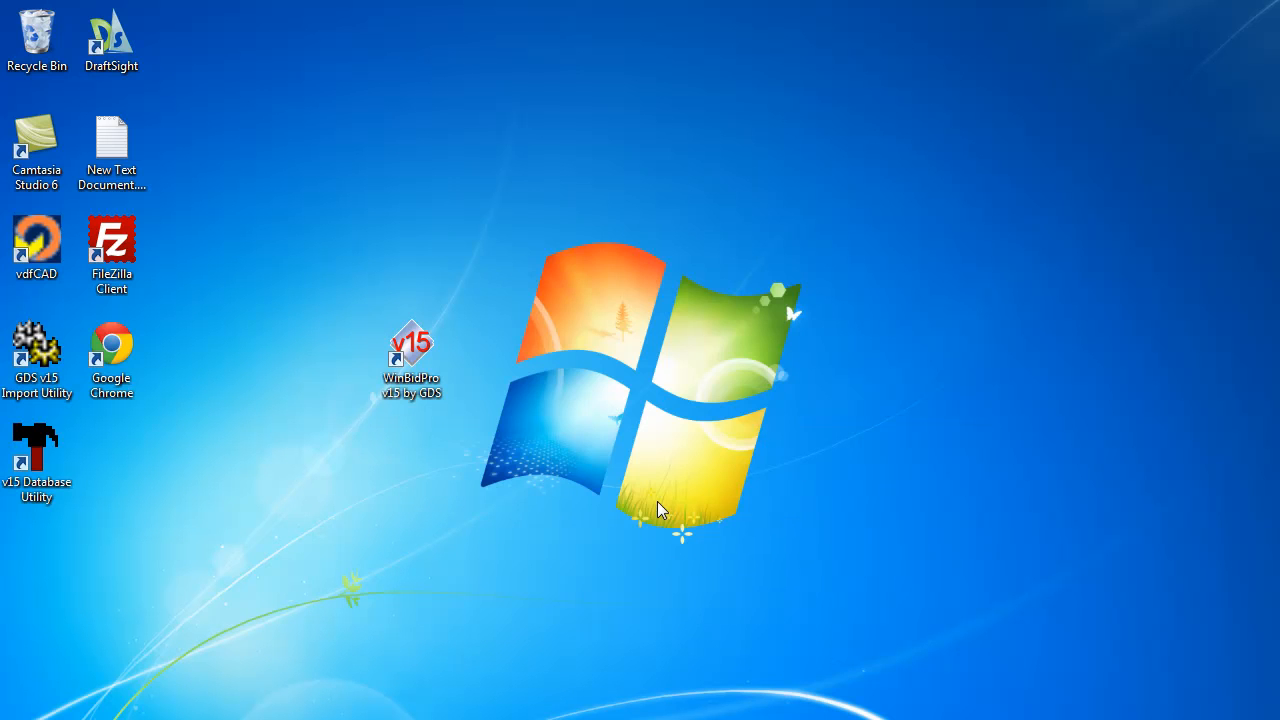
double_click(412, 350)
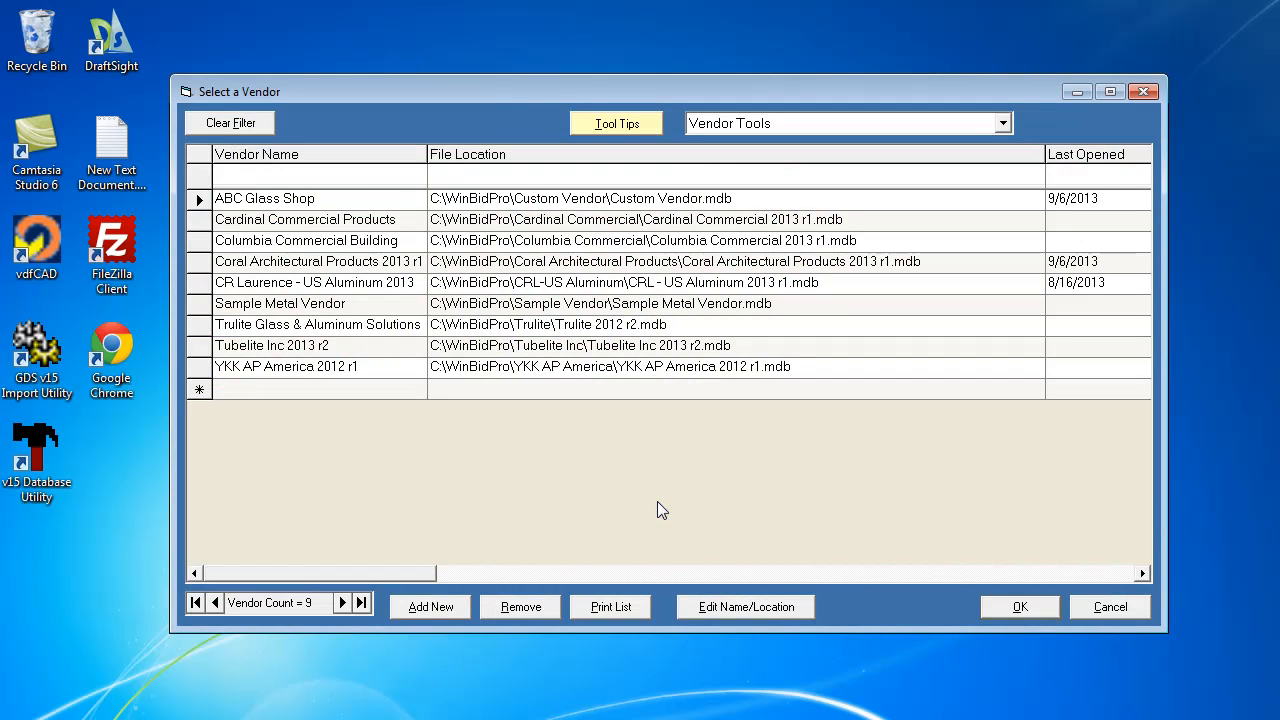
mouse_move(904, 288)
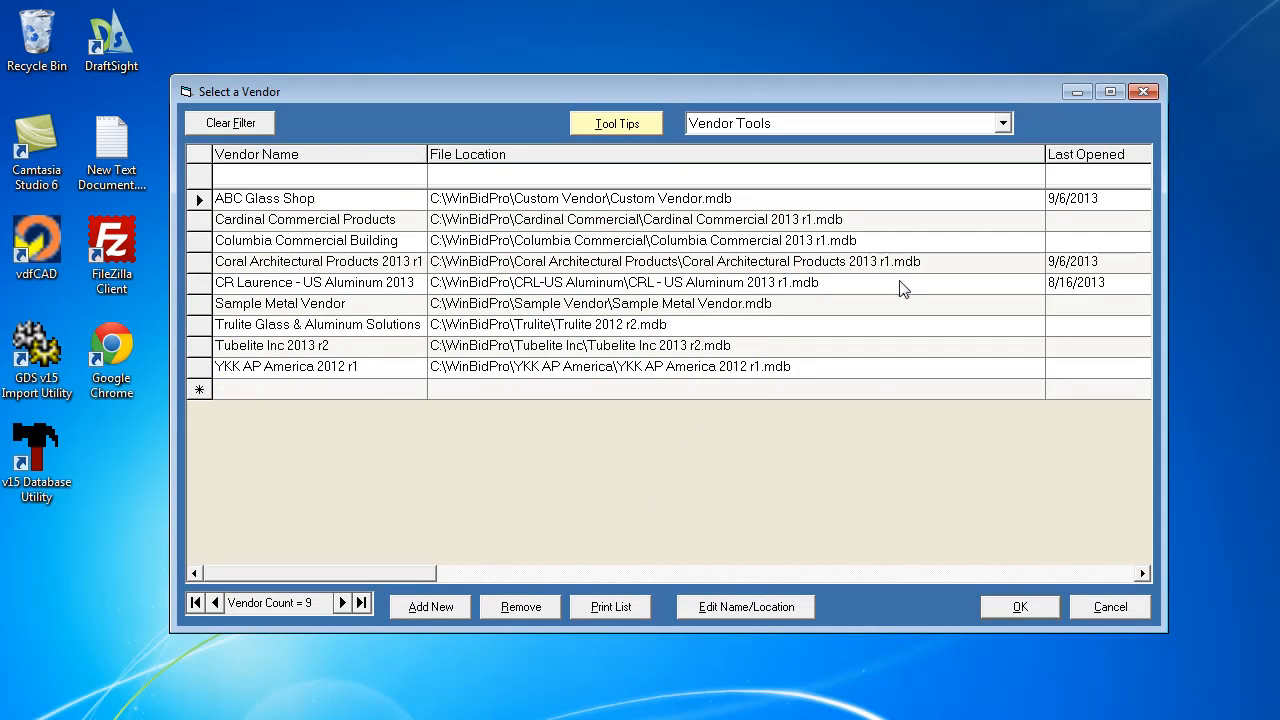
mouse_move(882, 388)
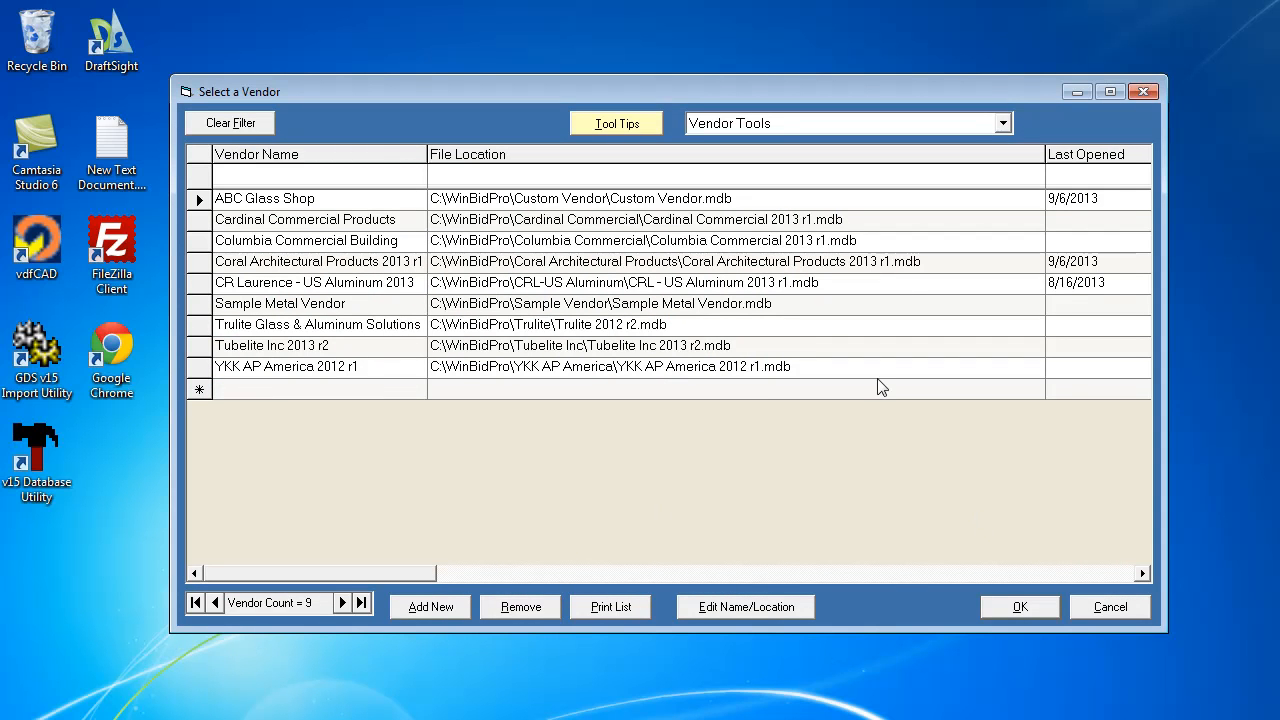
mouse_move(304, 316)
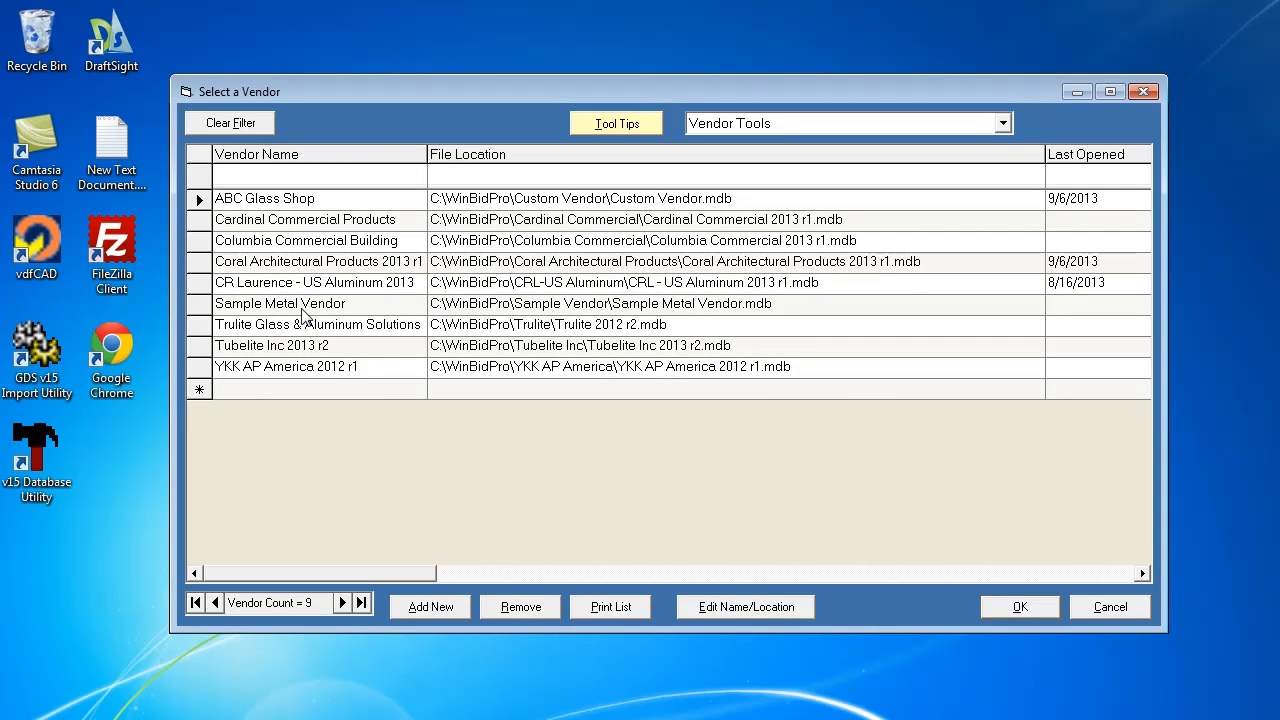
Rename vendor ABC Glass Shop to 'ZZZ Glass Co.' via Edit Name/Location, keeping its file location.
double_click(264, 198)
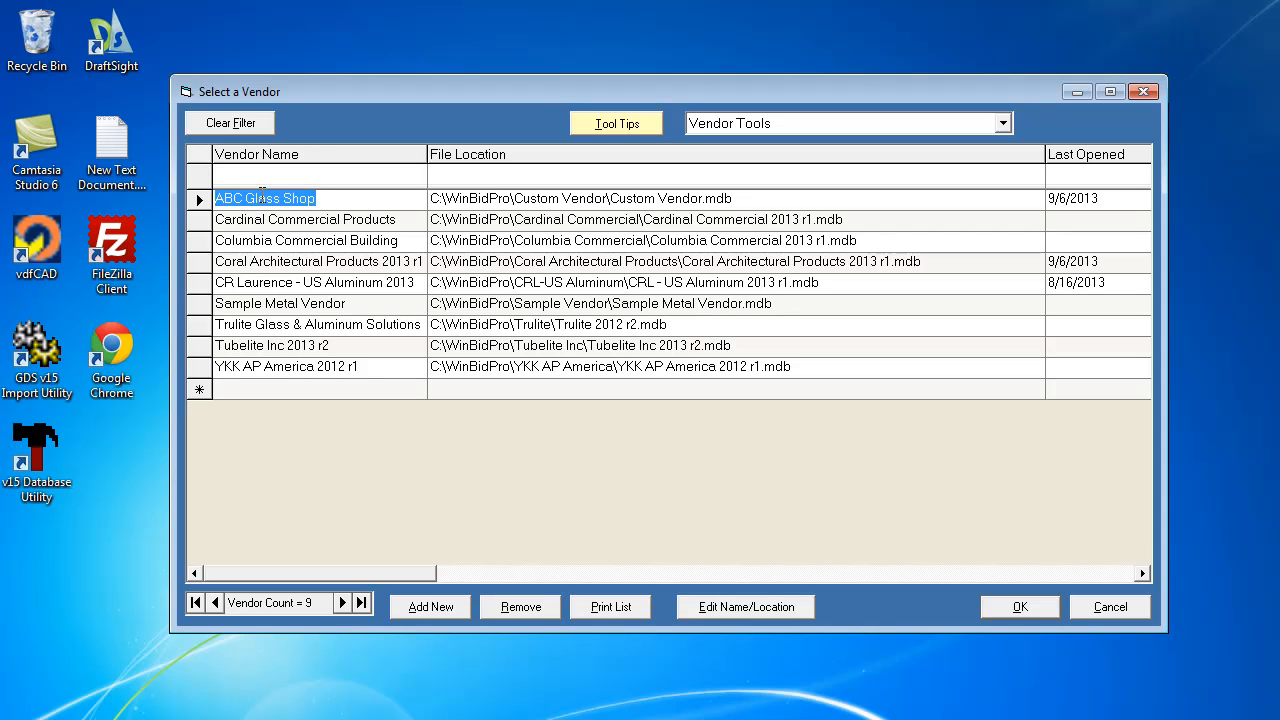
mouse_move(680, 488)
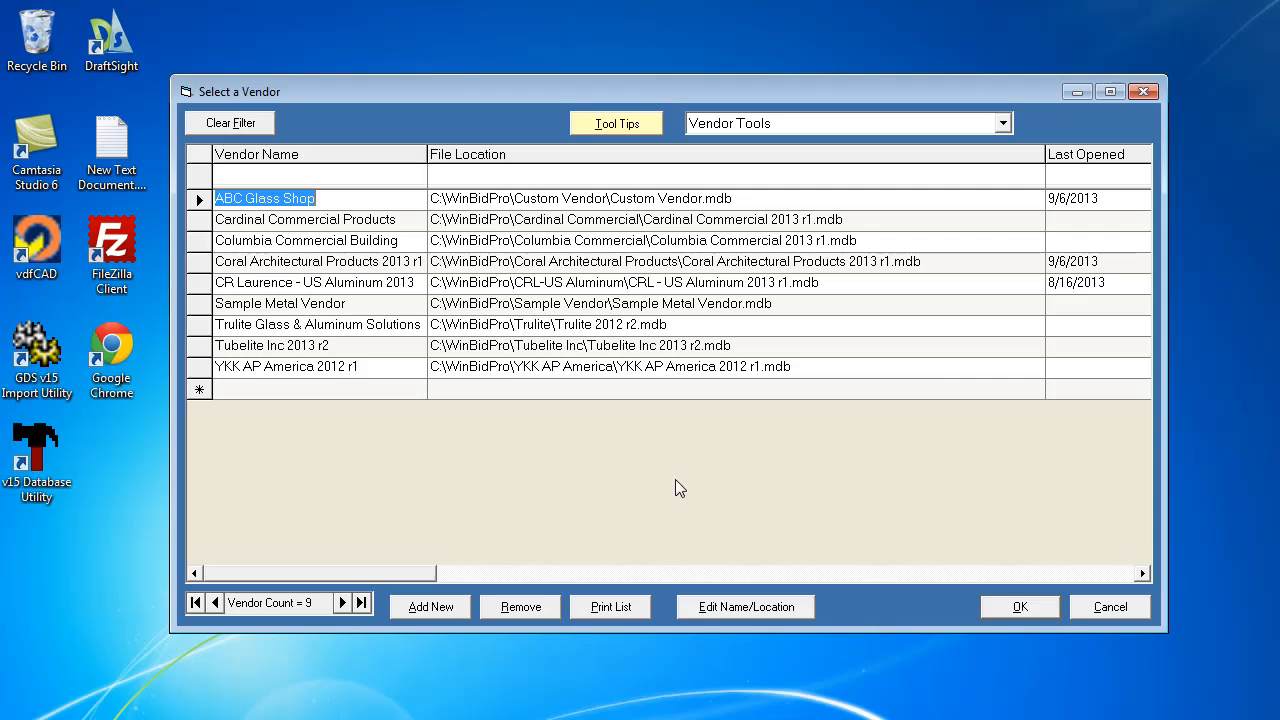
left_click(744, 606)
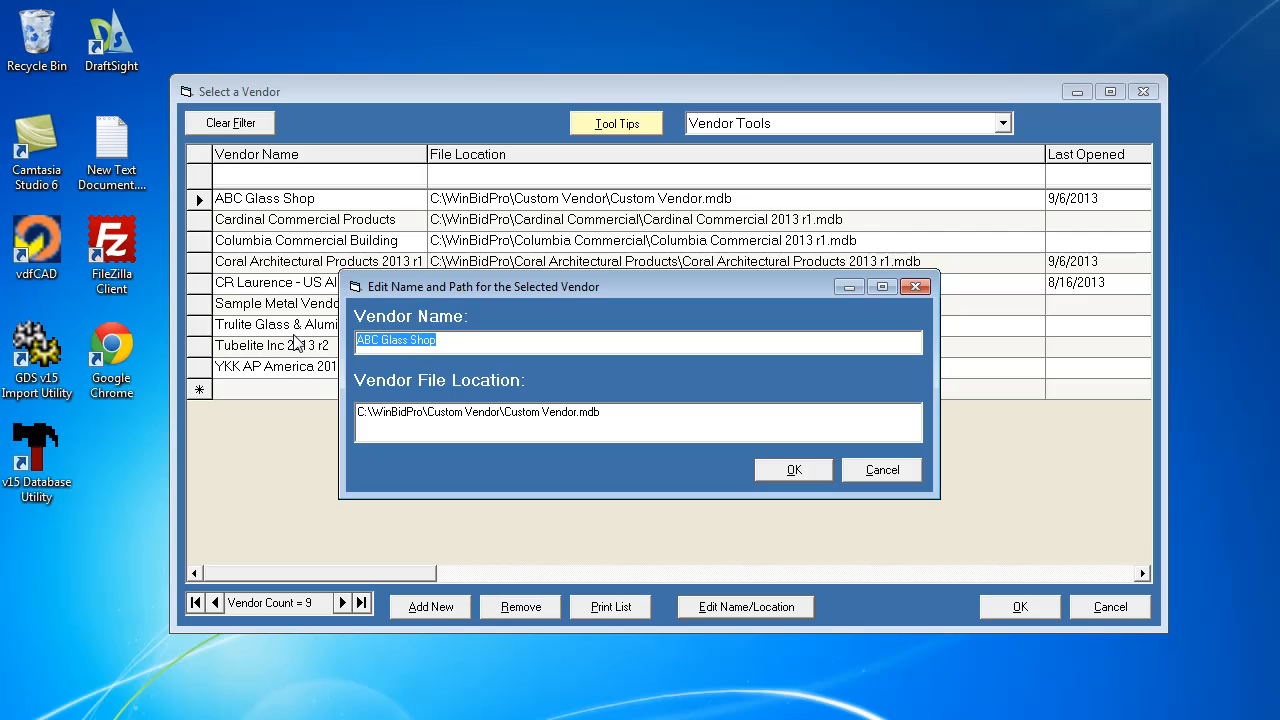
type("ZZZ")
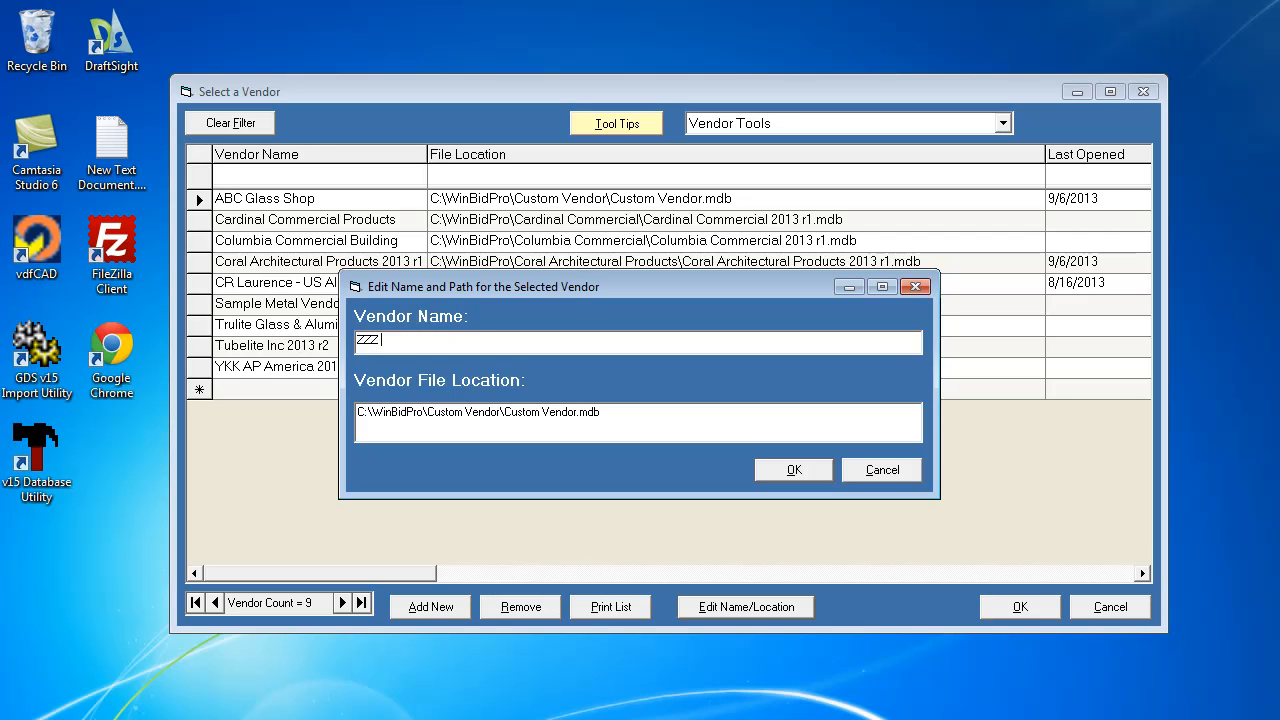
type("Glass")
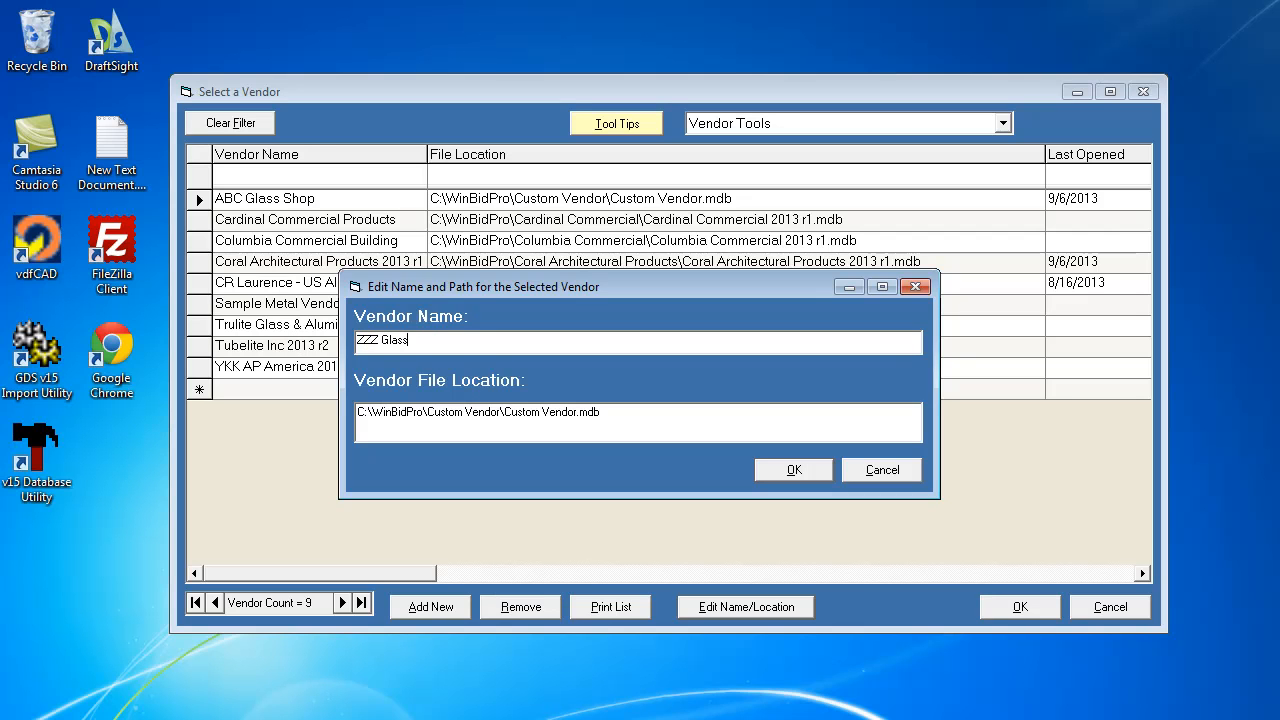
type("Co.")
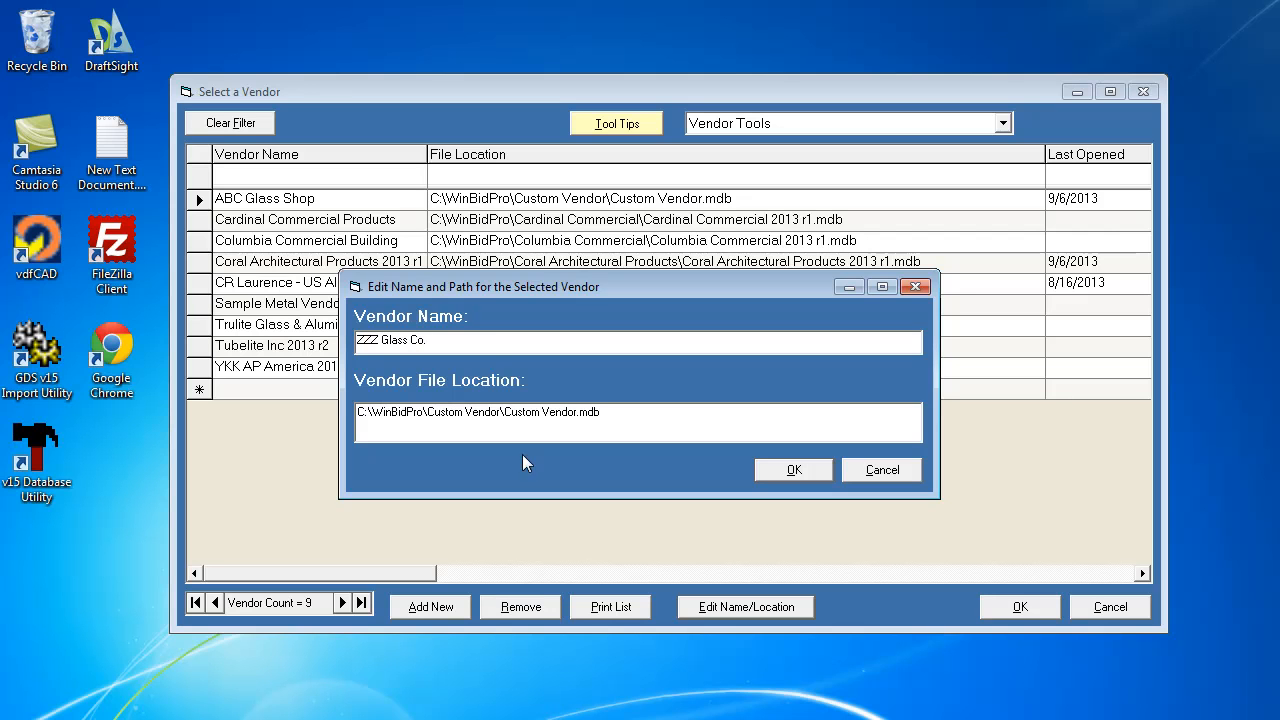
left_click(792, 470)
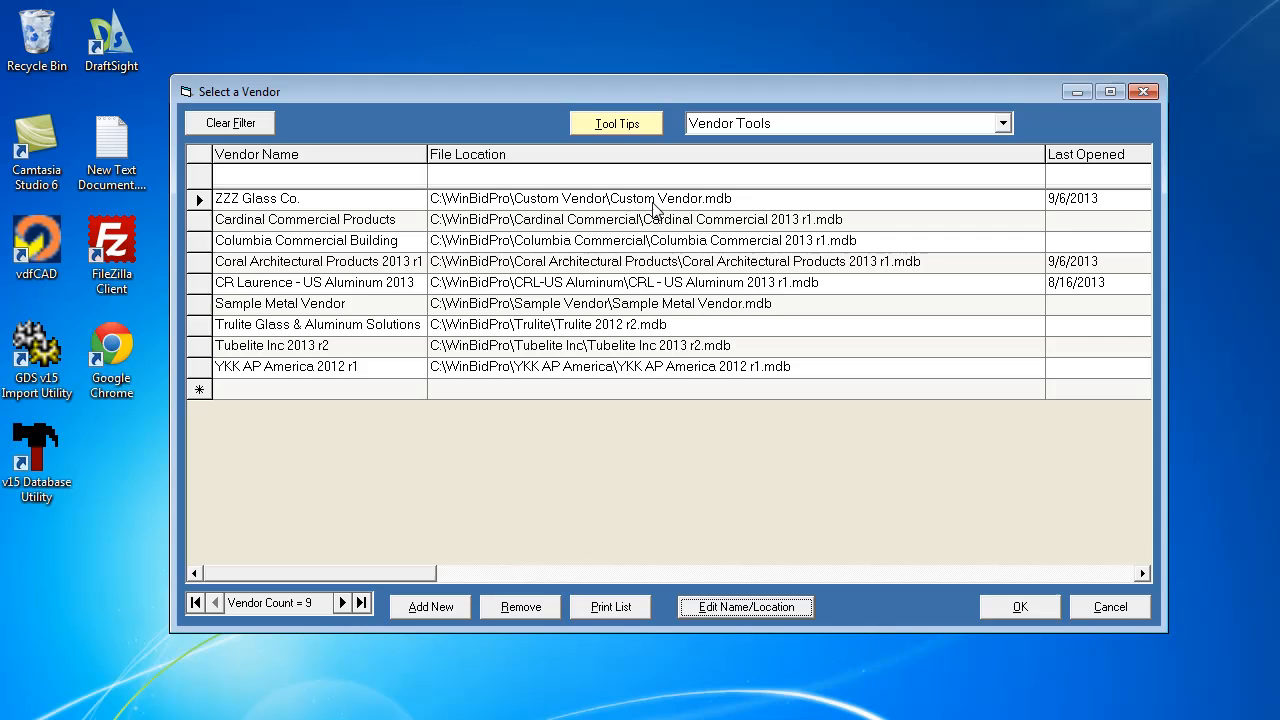
mouse_move(626, 232)
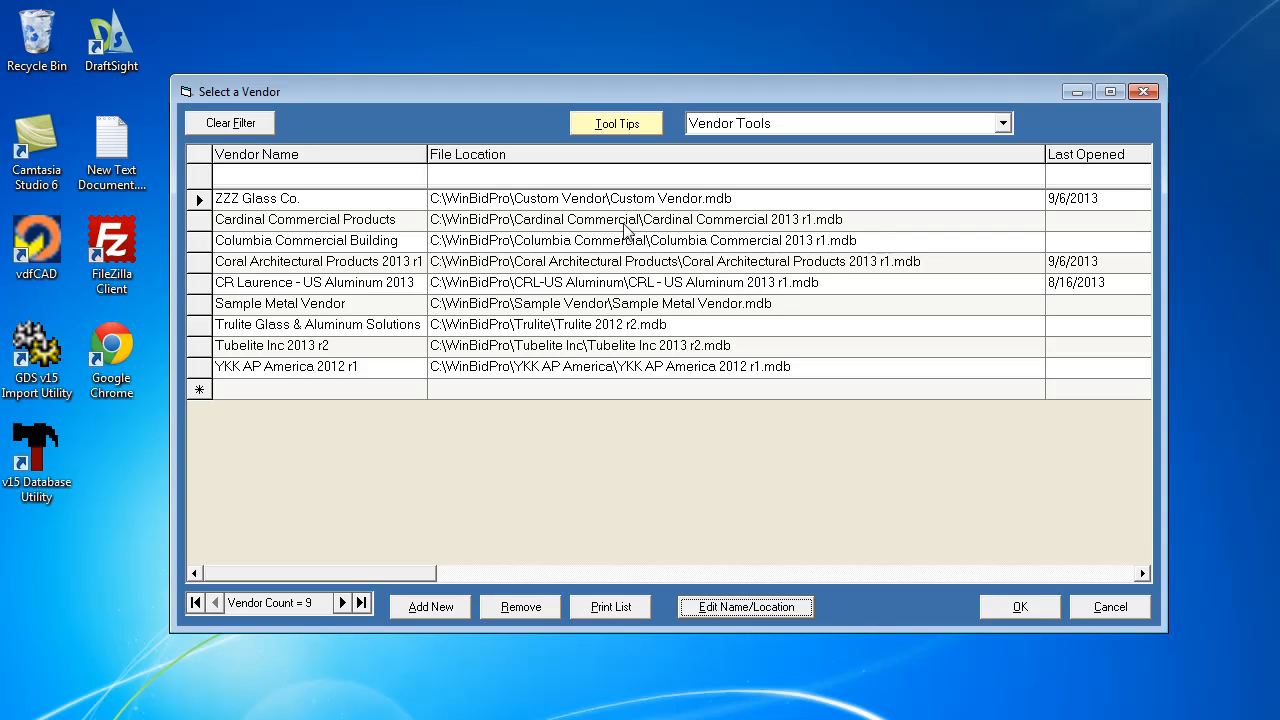
mouse_move(296, 198)
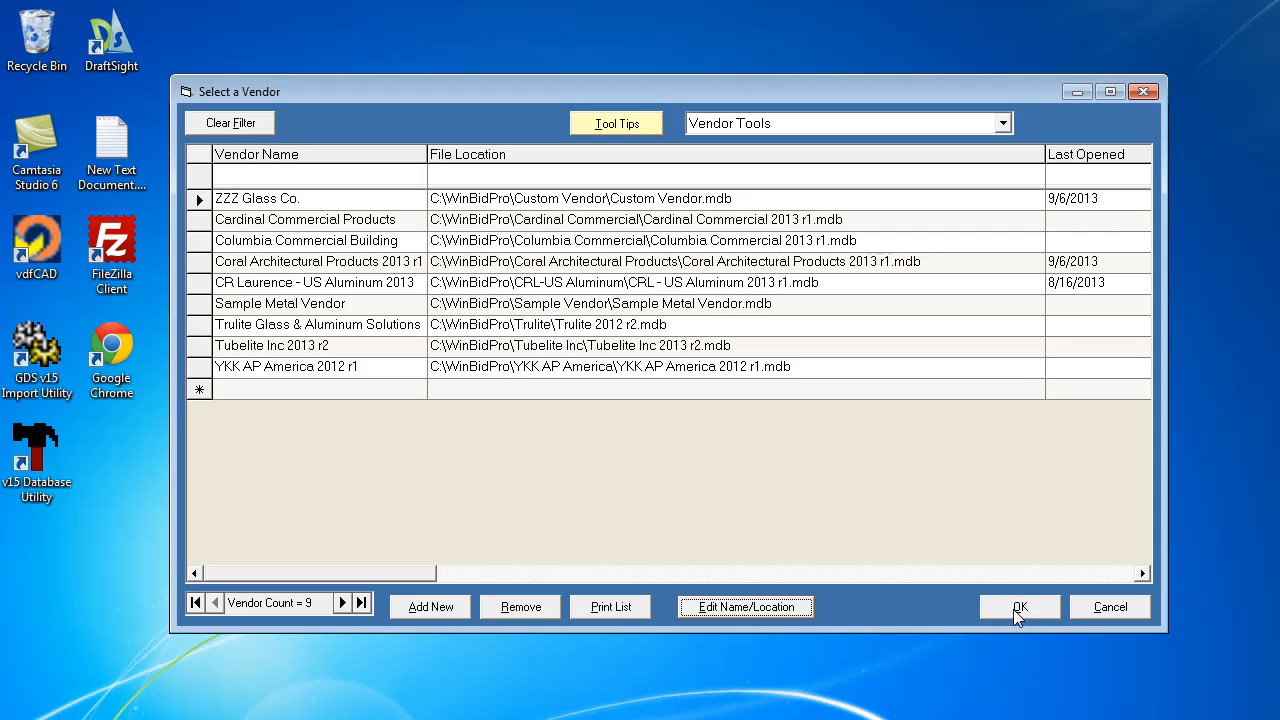
Open the custom vendor's Sample Job to its three-panel 4500 Series elevation and select Parts List.
left_click(1020, 608)
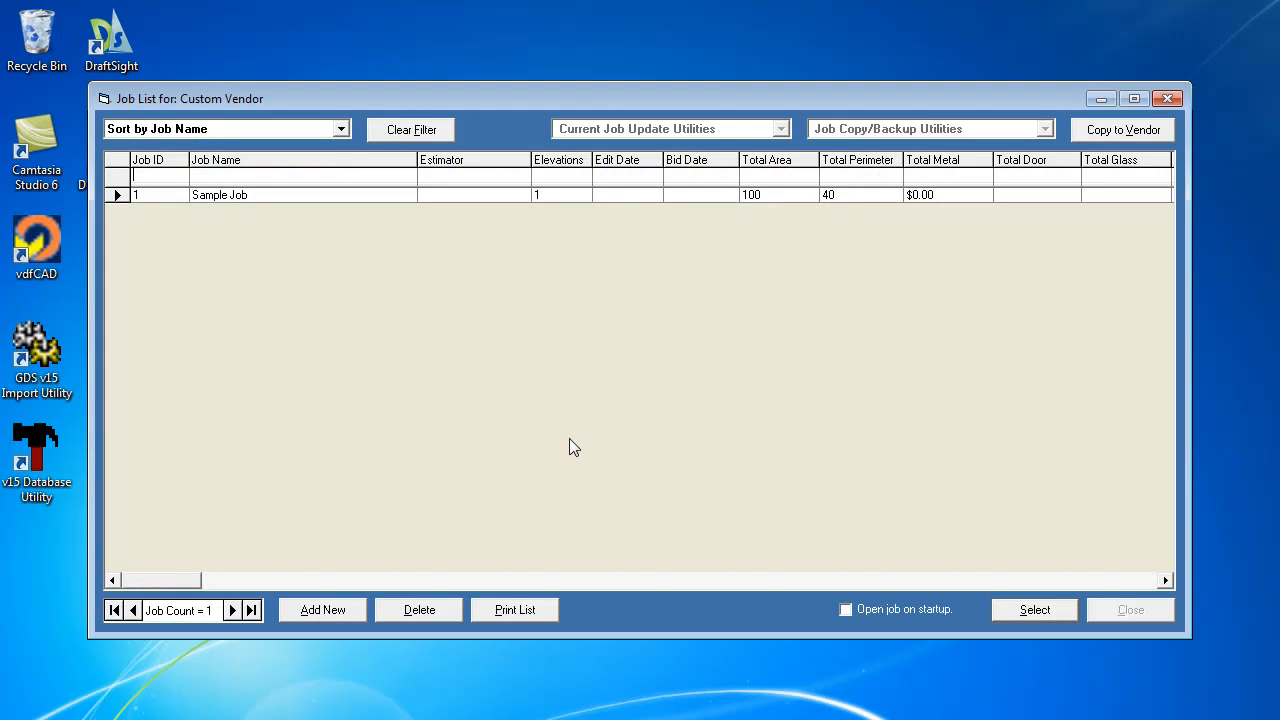
mouse_move(730, 378)
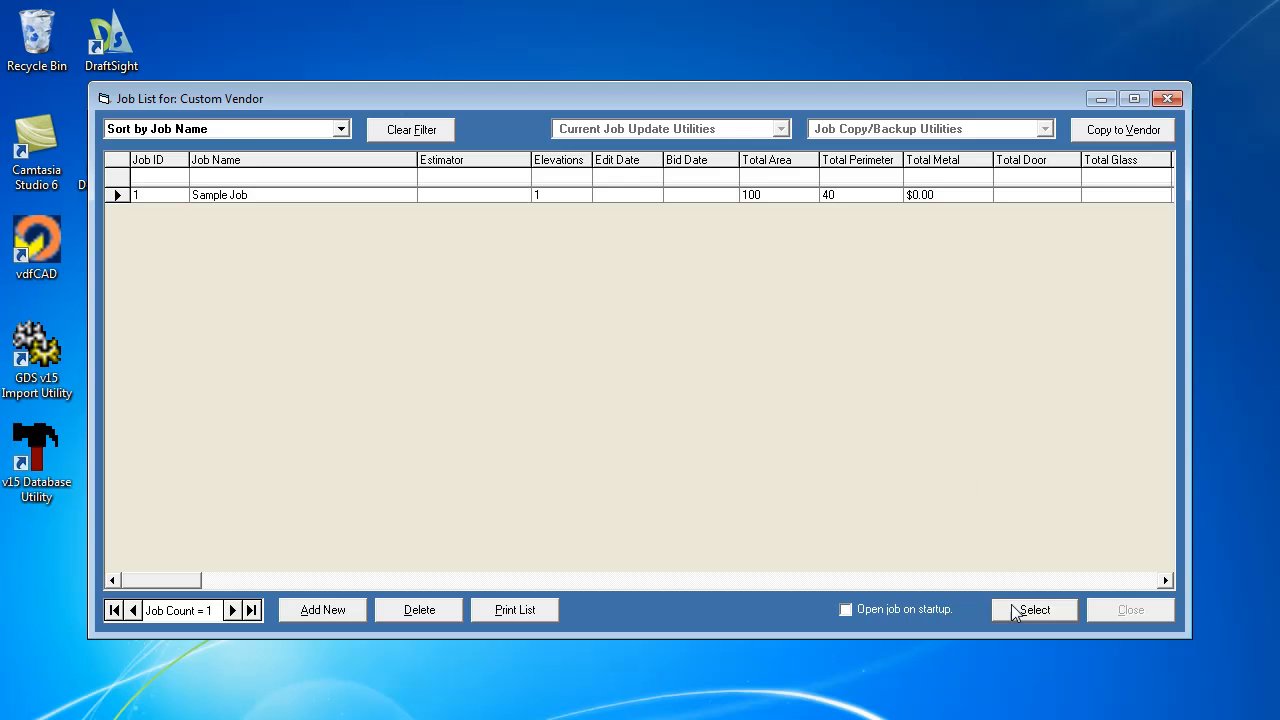
left_click(1034, 608)
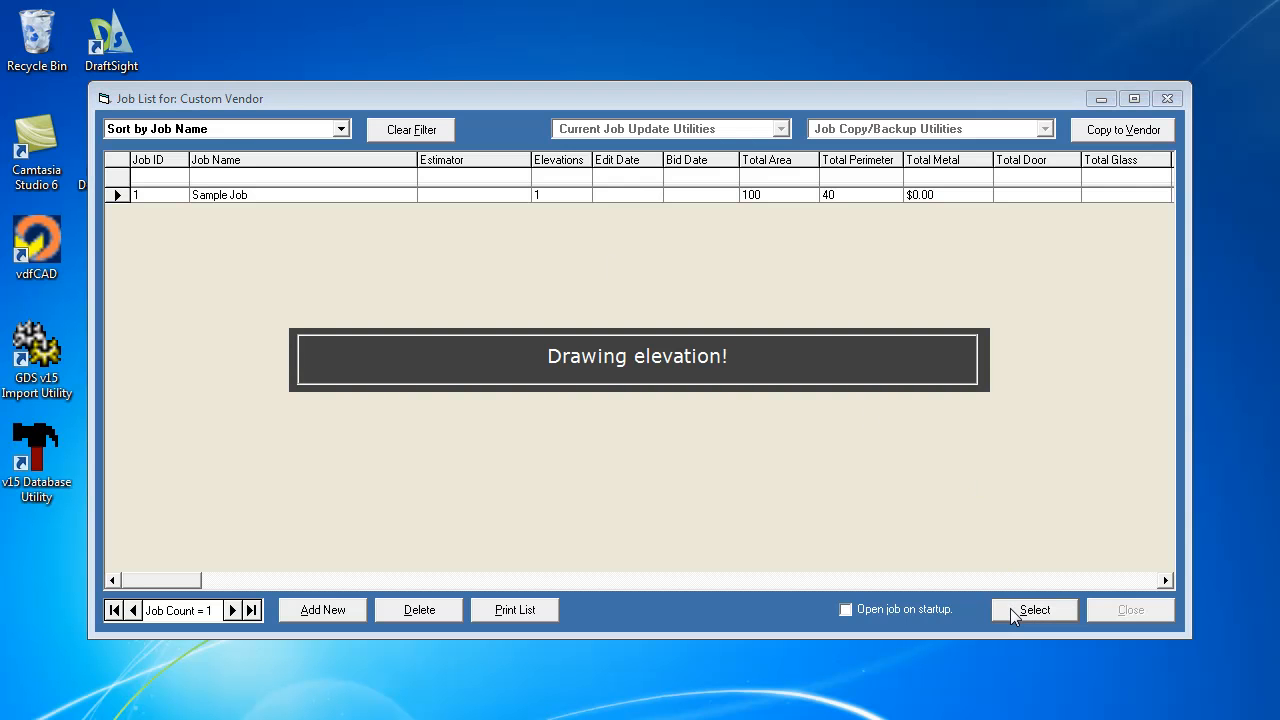
left_click(1034, 608)
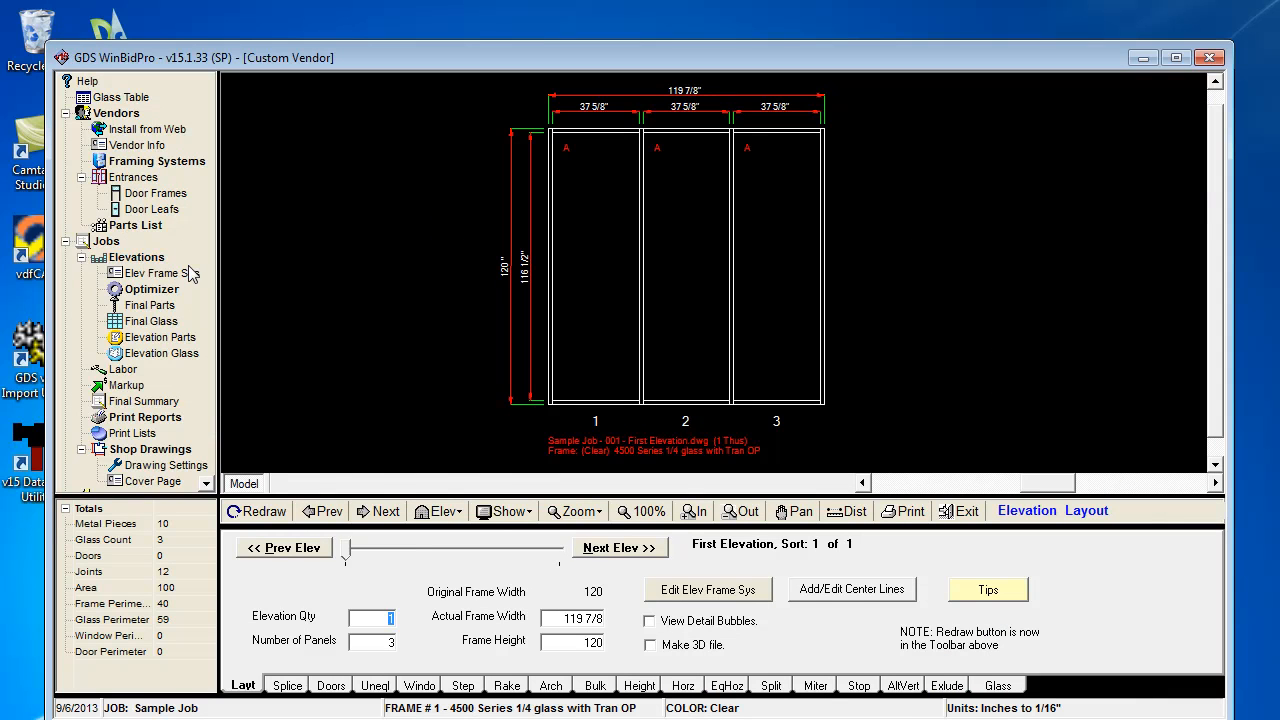
mouse_move(136, 224)
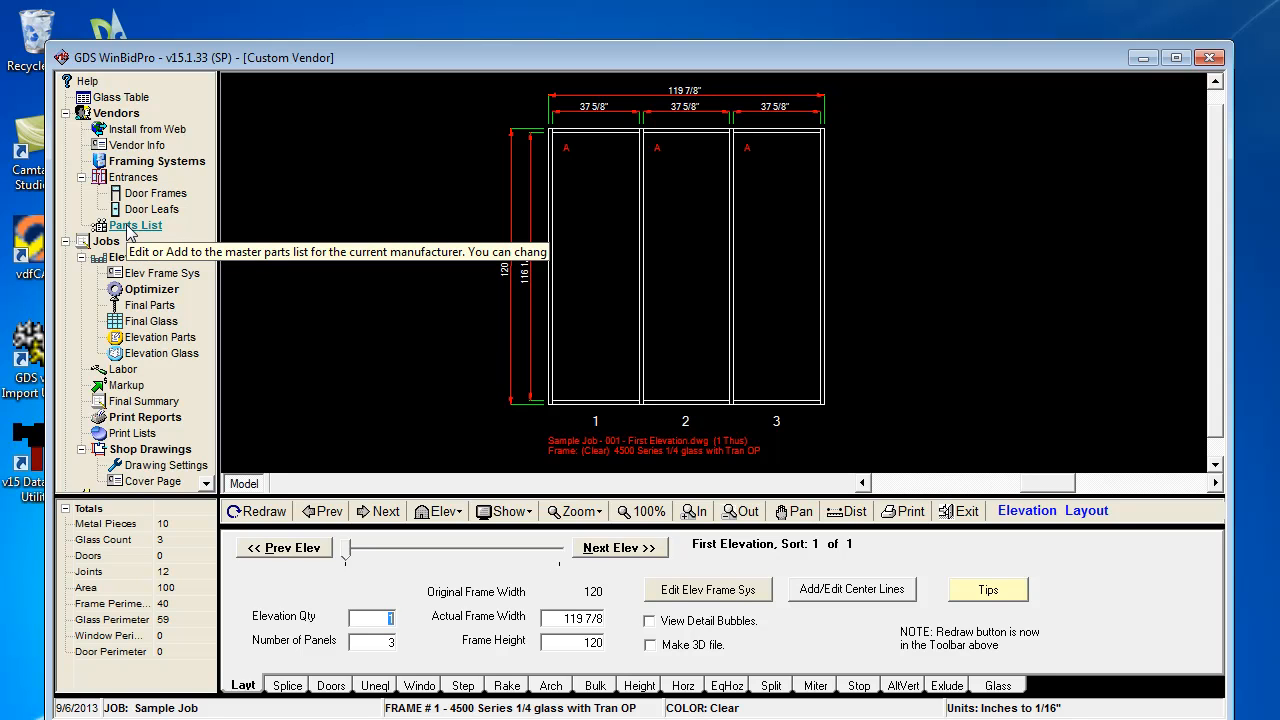
mouse_move(146, 128)
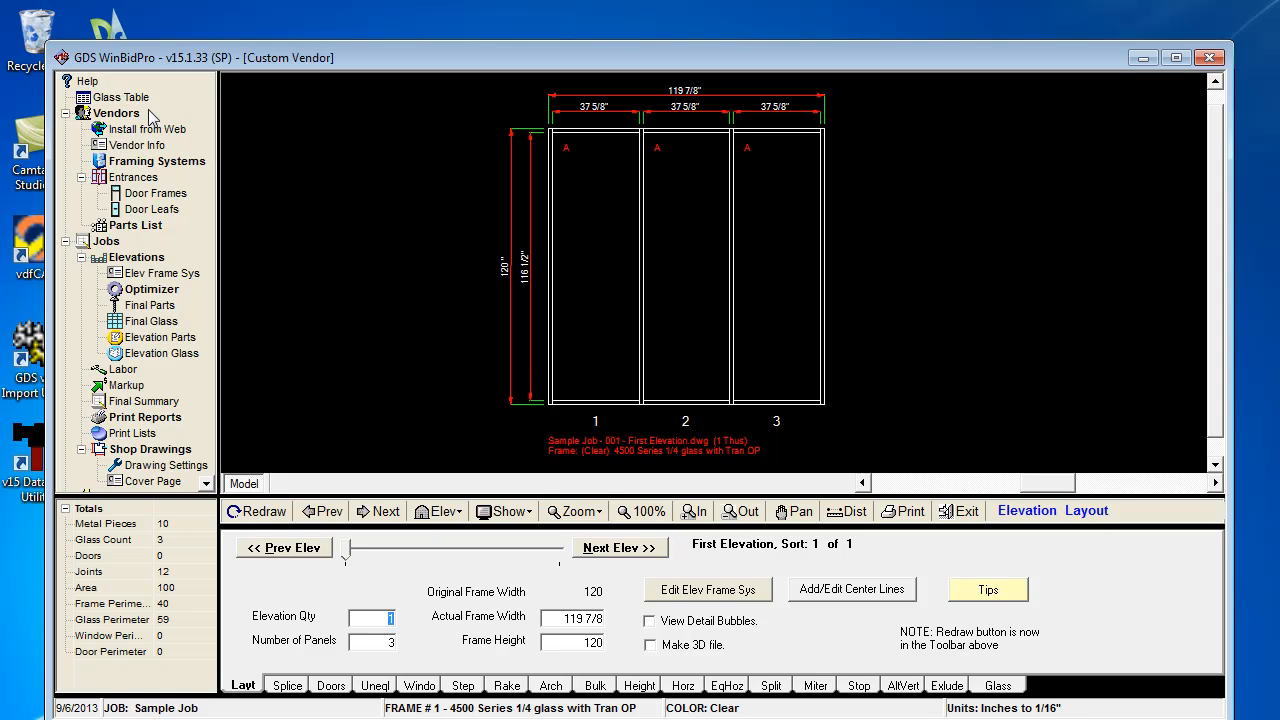
mouse_move(260, 398)
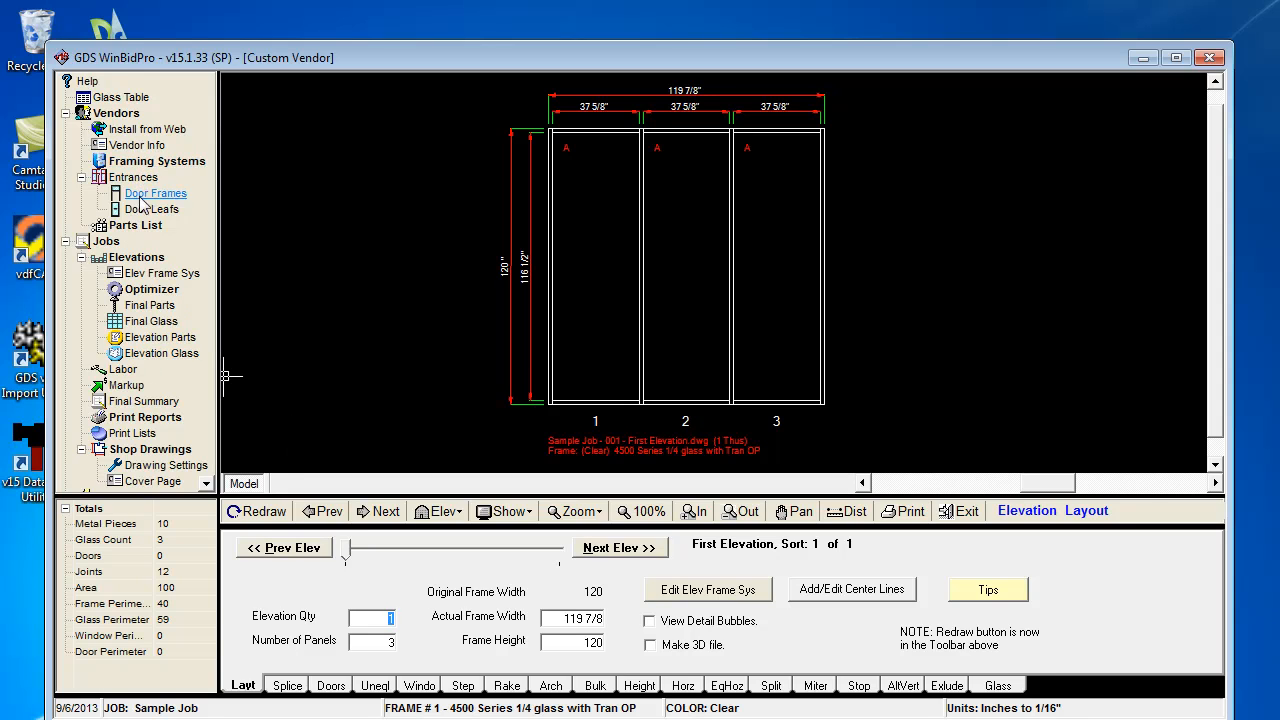
left_click(132, 224)
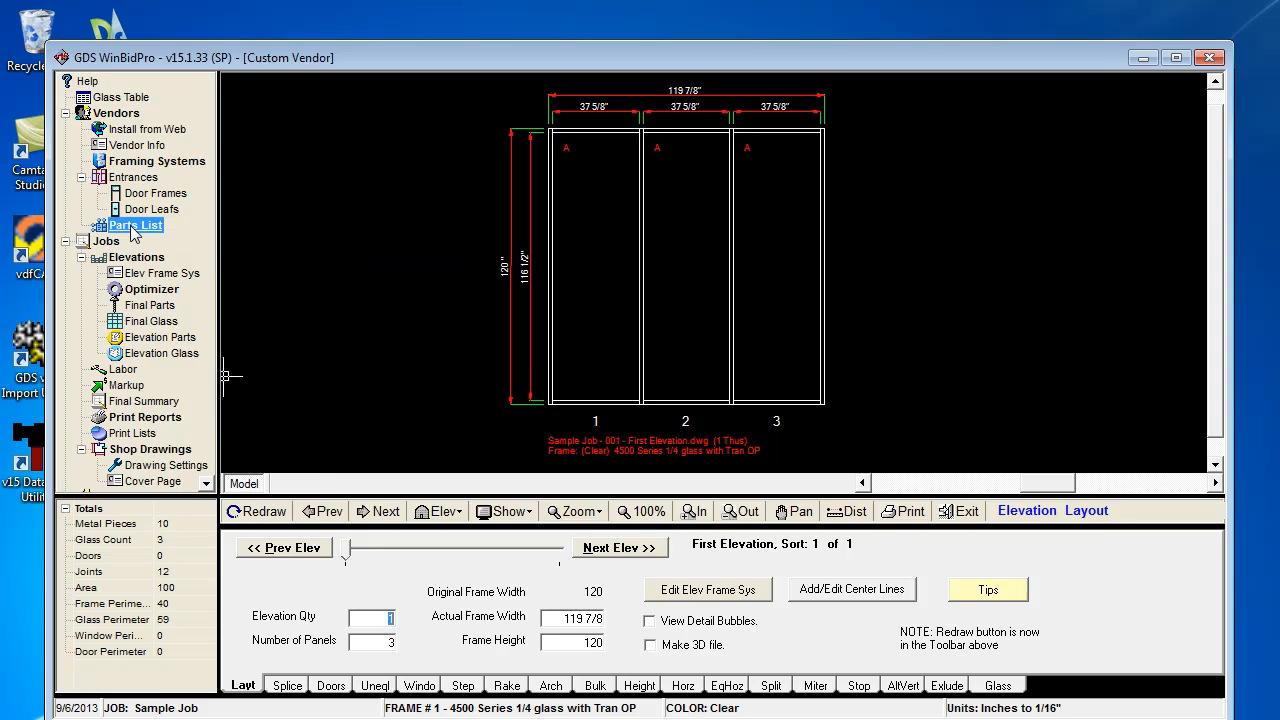
Display the custom vendor's parts list of nine parts with prices and stock lengths.
left_click(136, 224)
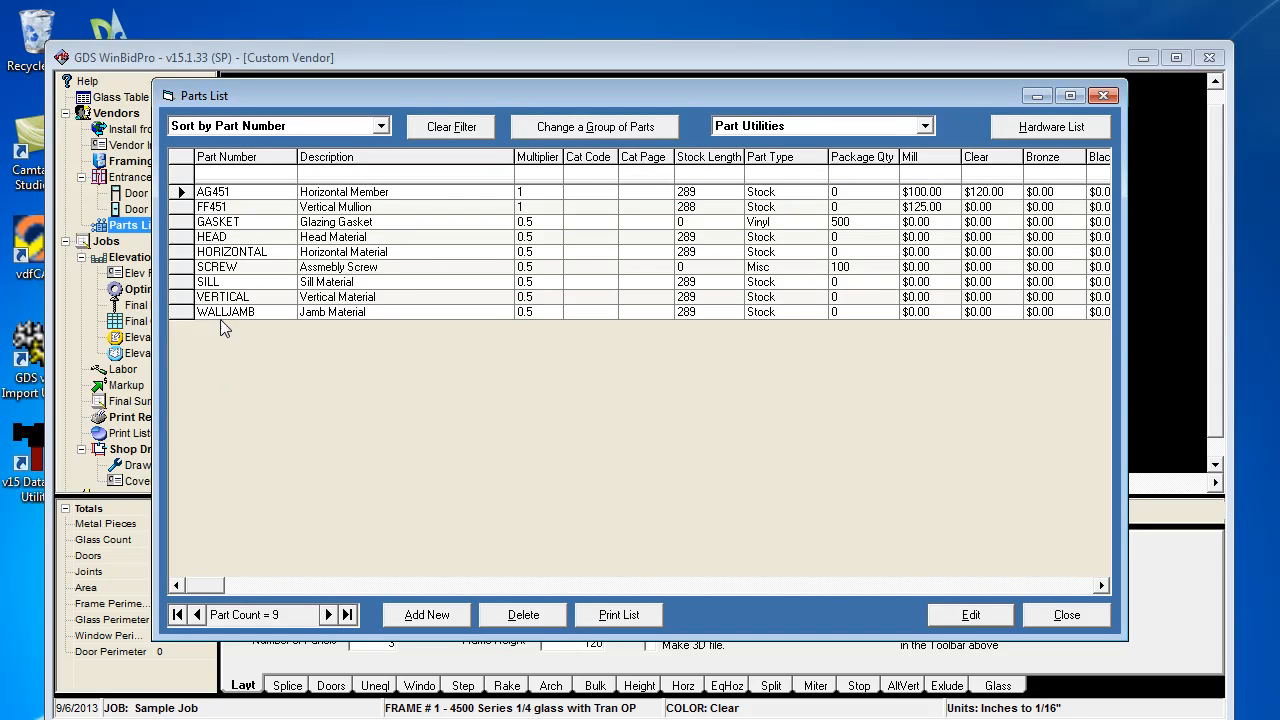
mouse_move(832, 276)
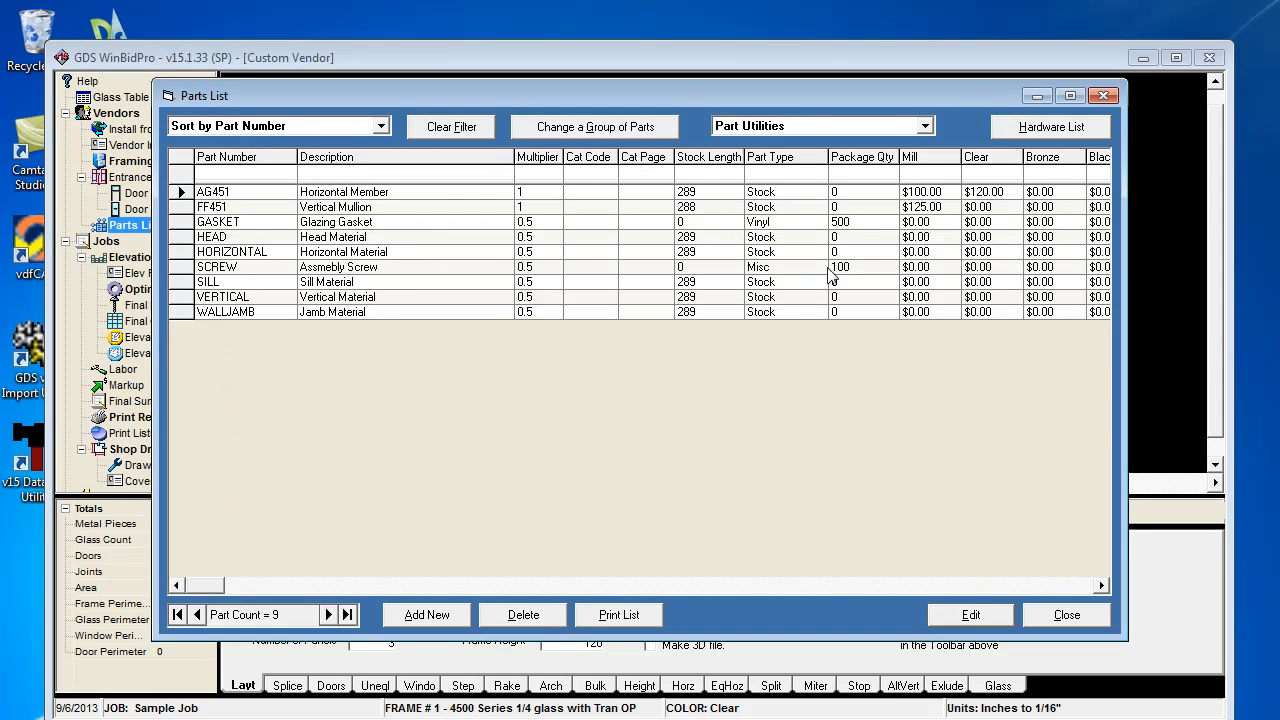
mouse_move(776, 200)
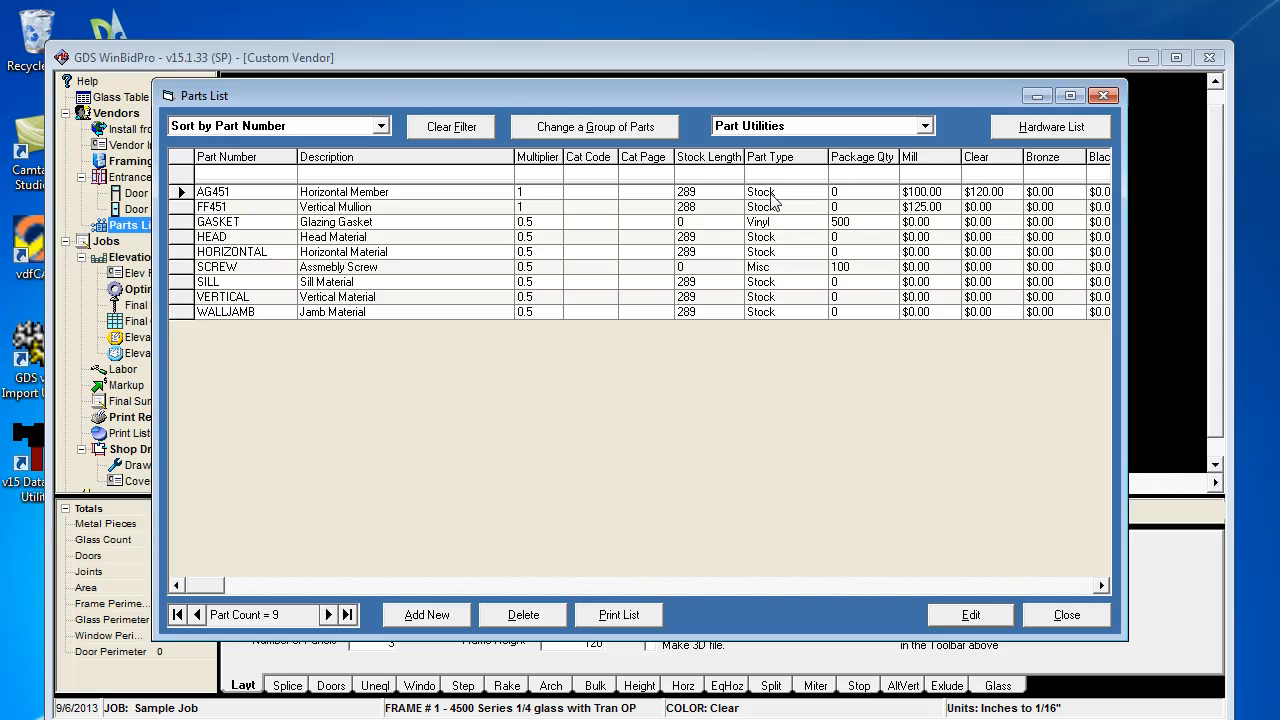
mouse_move(532, 196)
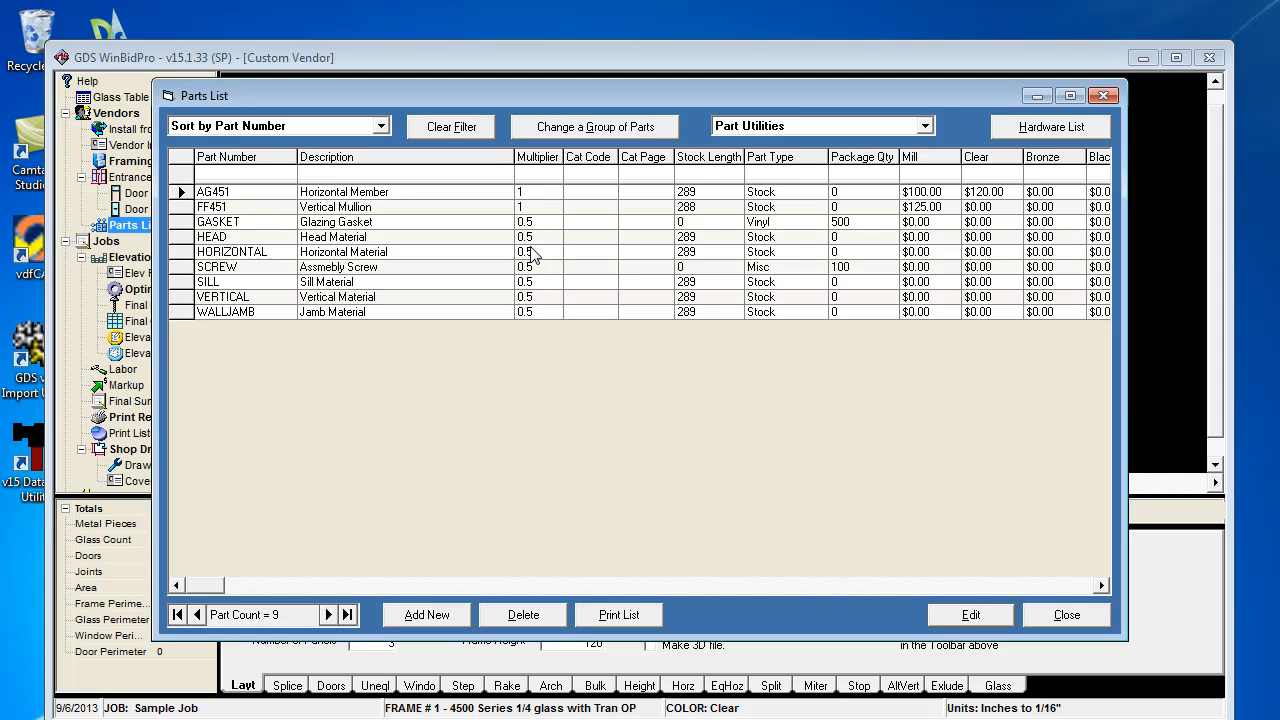
mouse_move(528, 290)
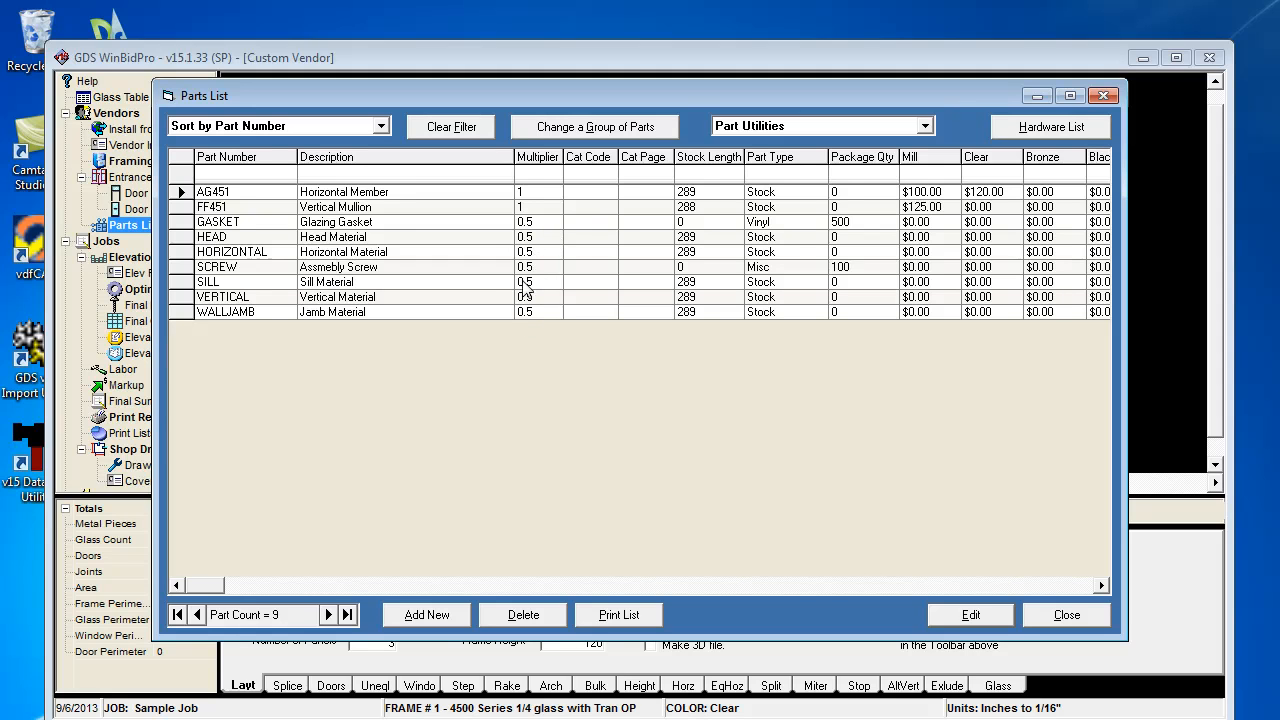
mouse_move(472, 350)
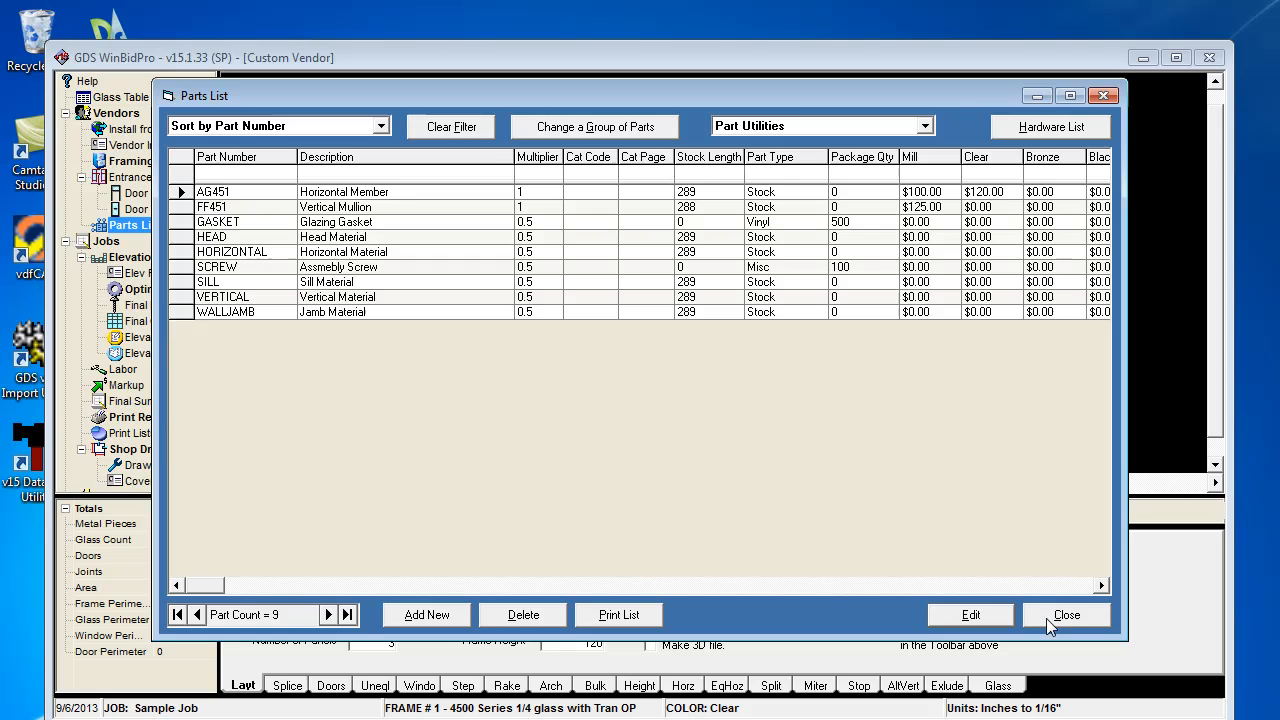
mouse_move(618, 268)
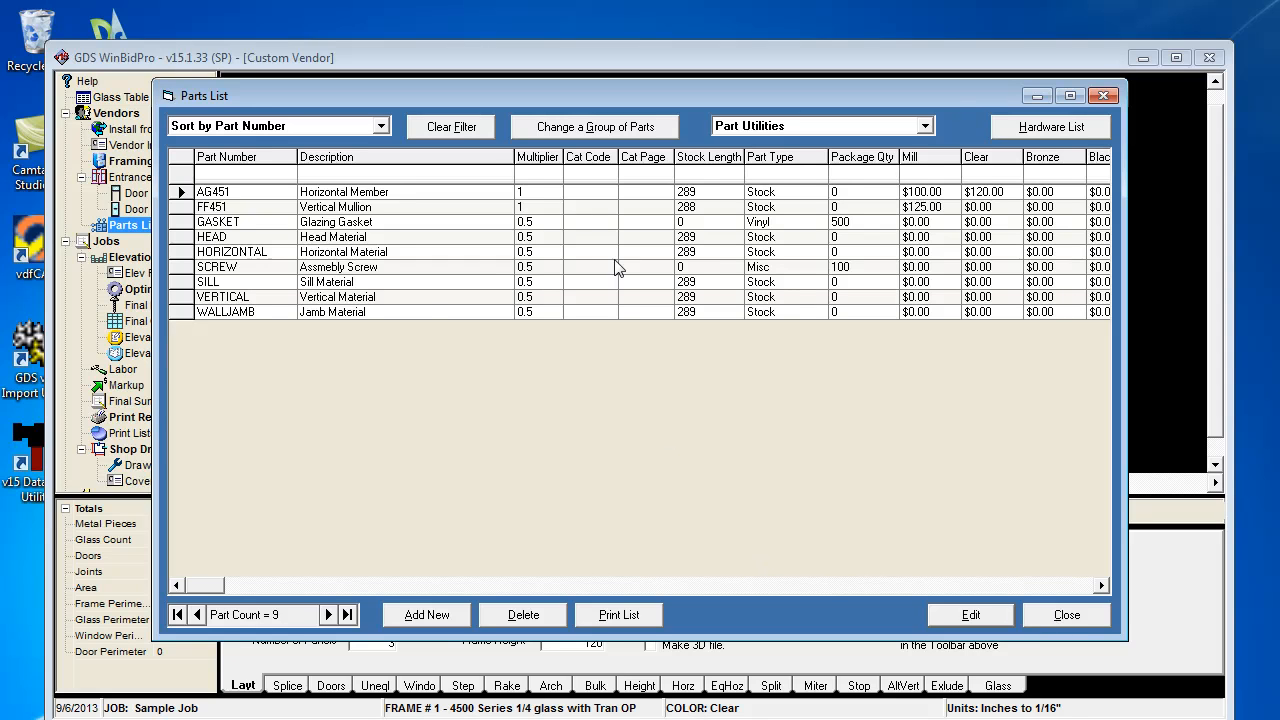
mouse_move(1044, 616)
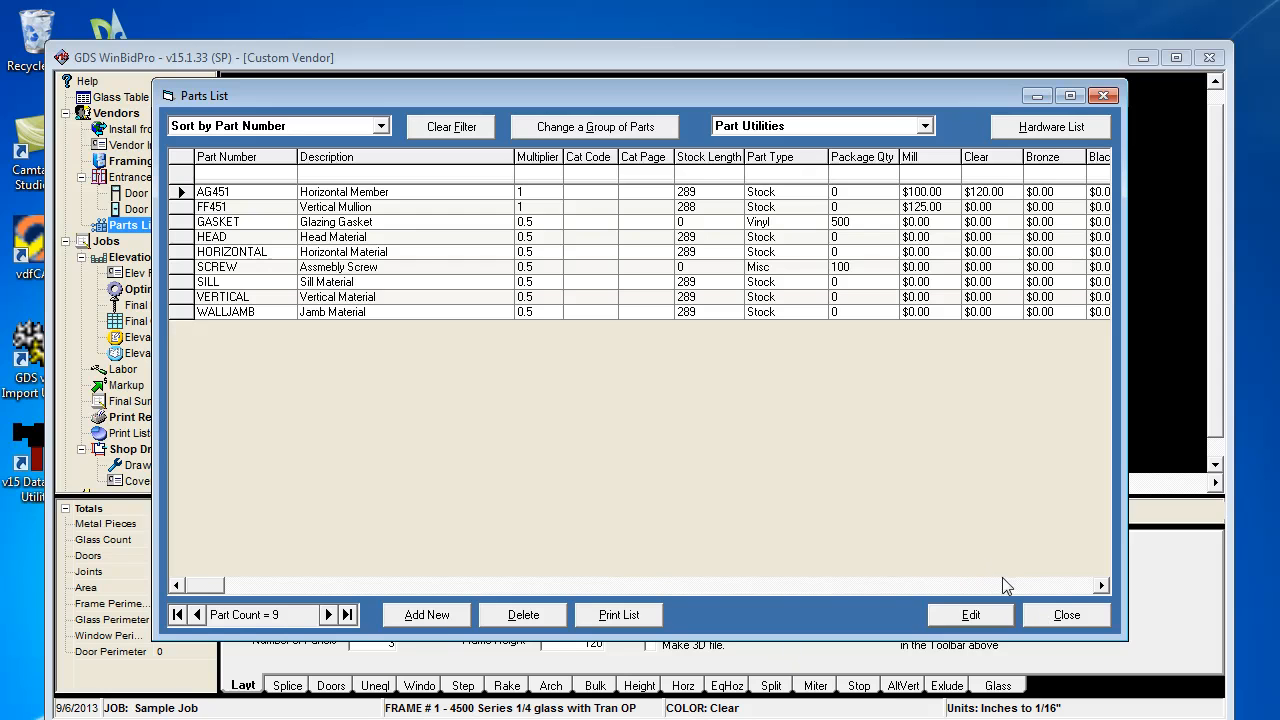
Review part AG451's prices, part type choices, profile and stock length, then accept with OK.
left_click(968, 614)
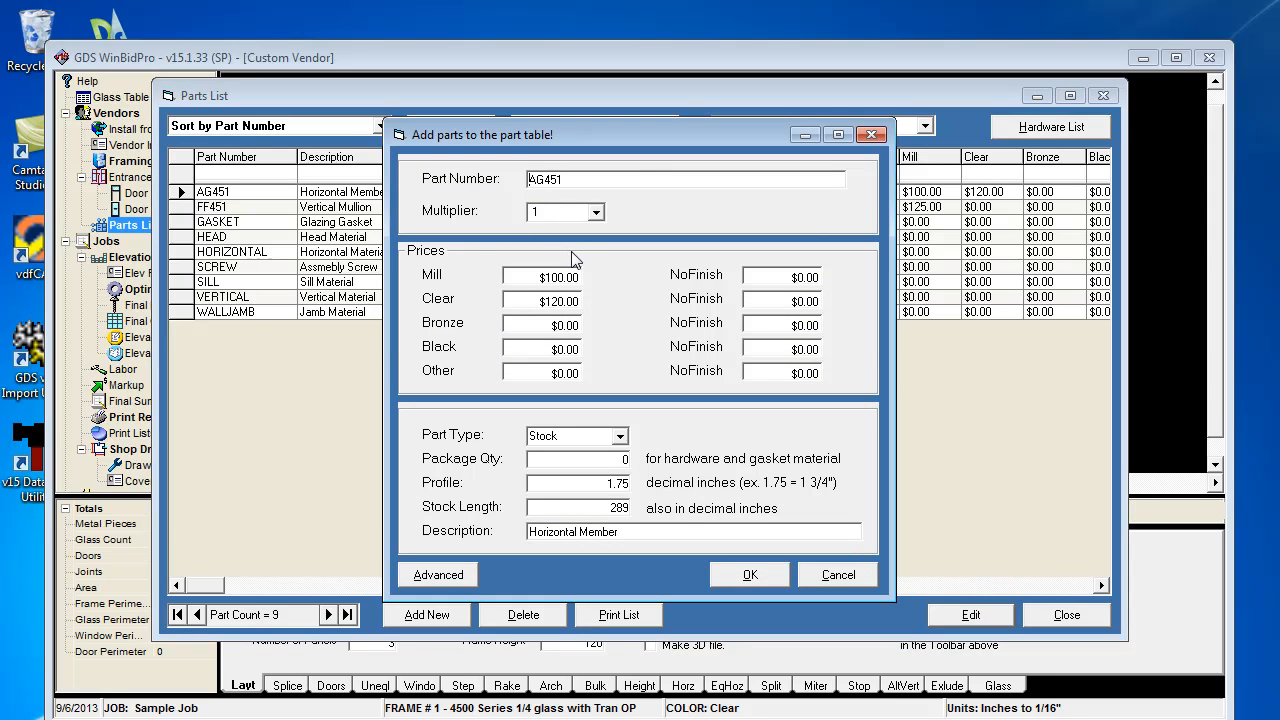
mouse_move(602, 288)
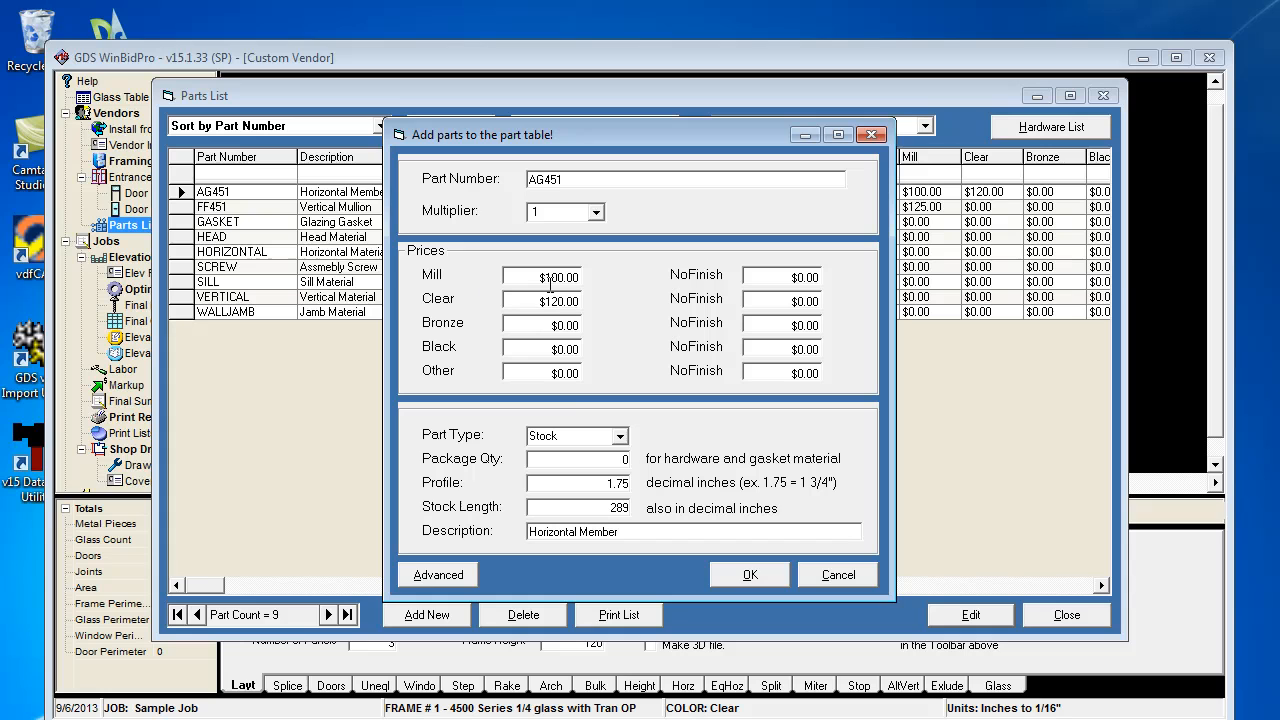
mouse_move(584, 424)
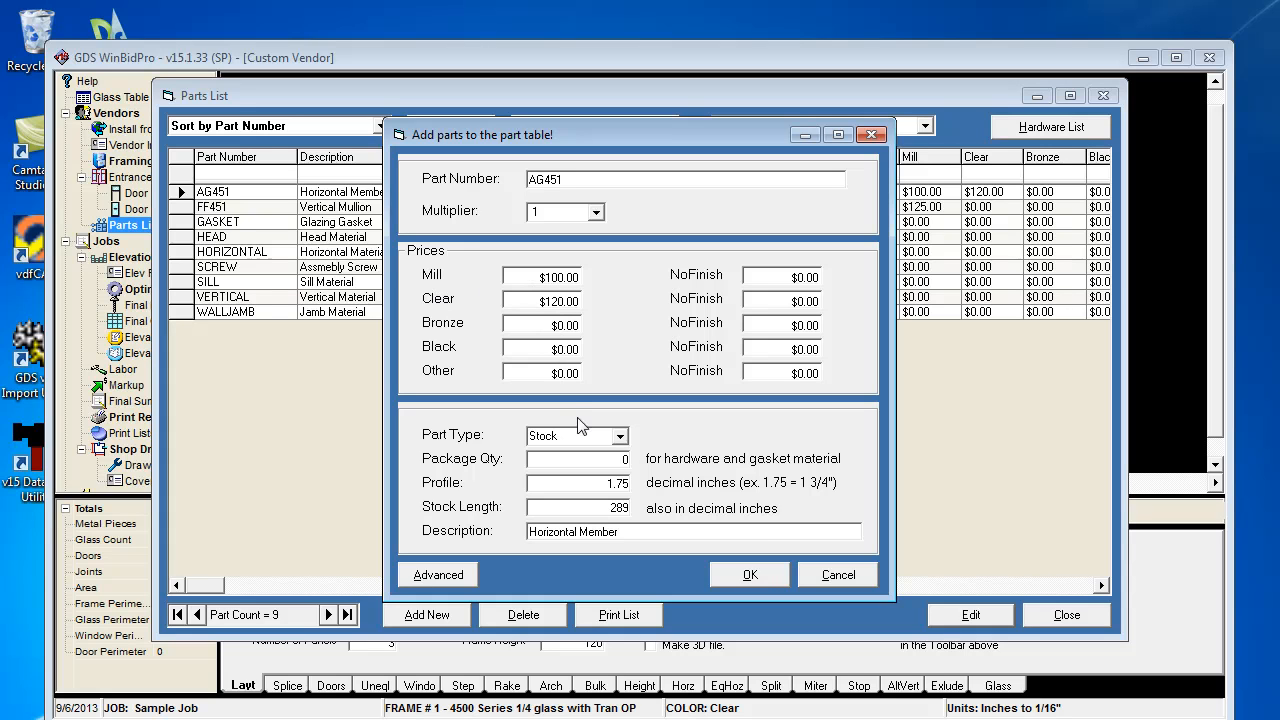
mouse_move(624, 448)
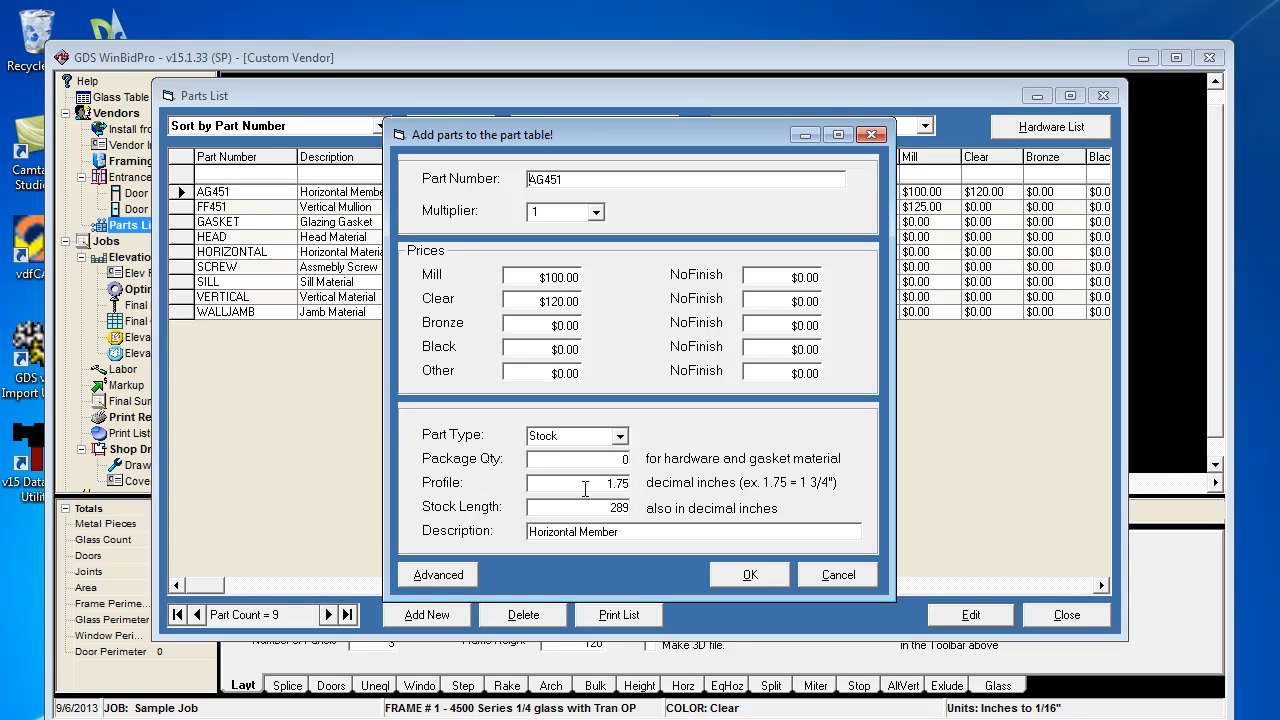
mouse_move(608, 340)
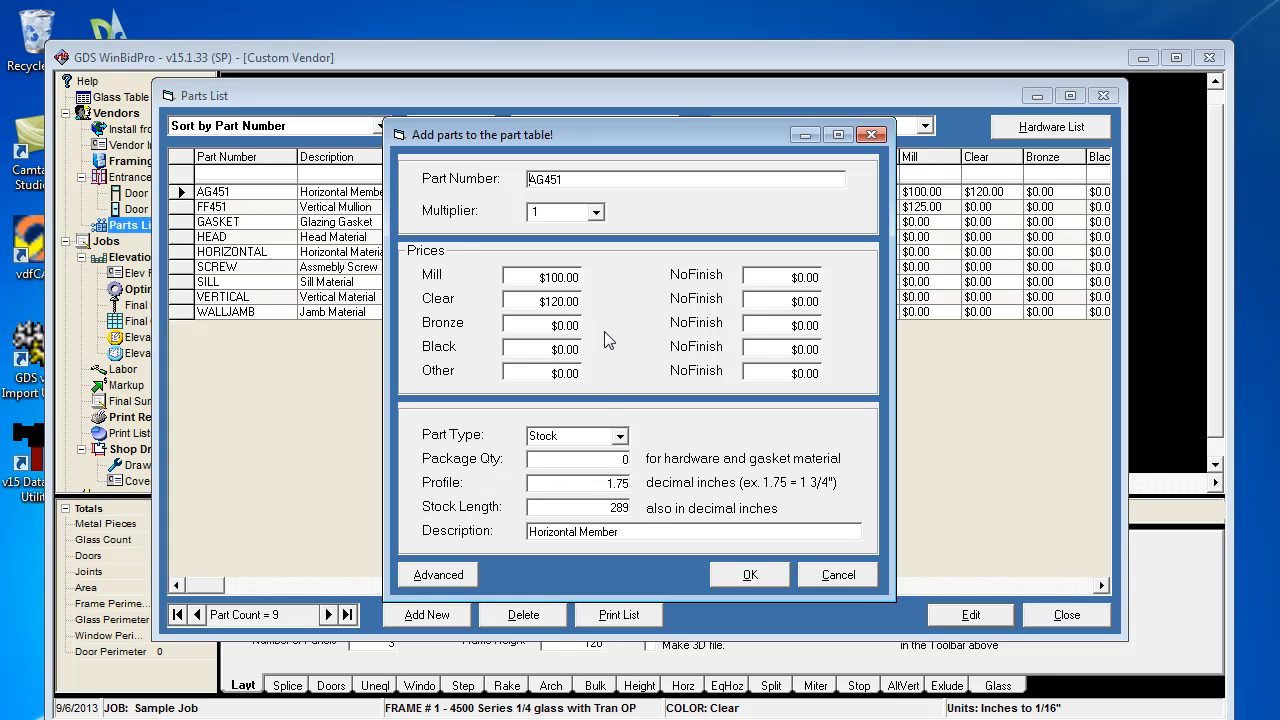
left_click(620, 436)
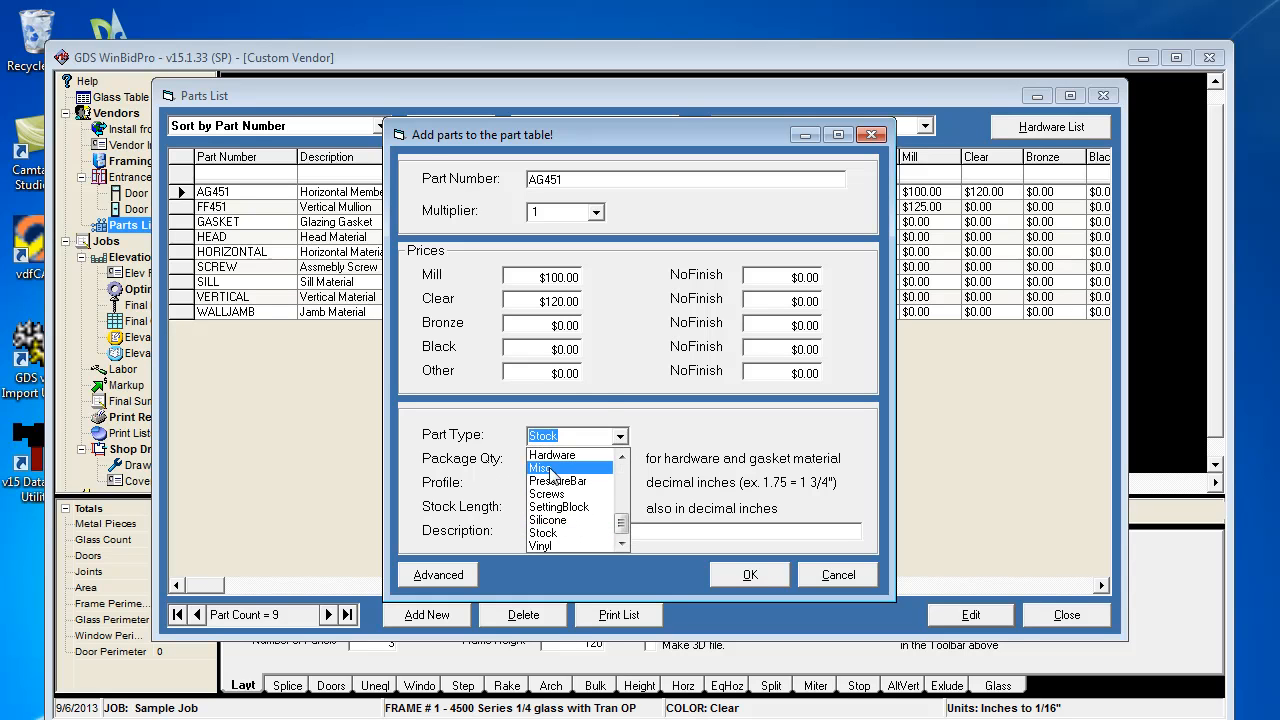
mouse_move(576, 548)
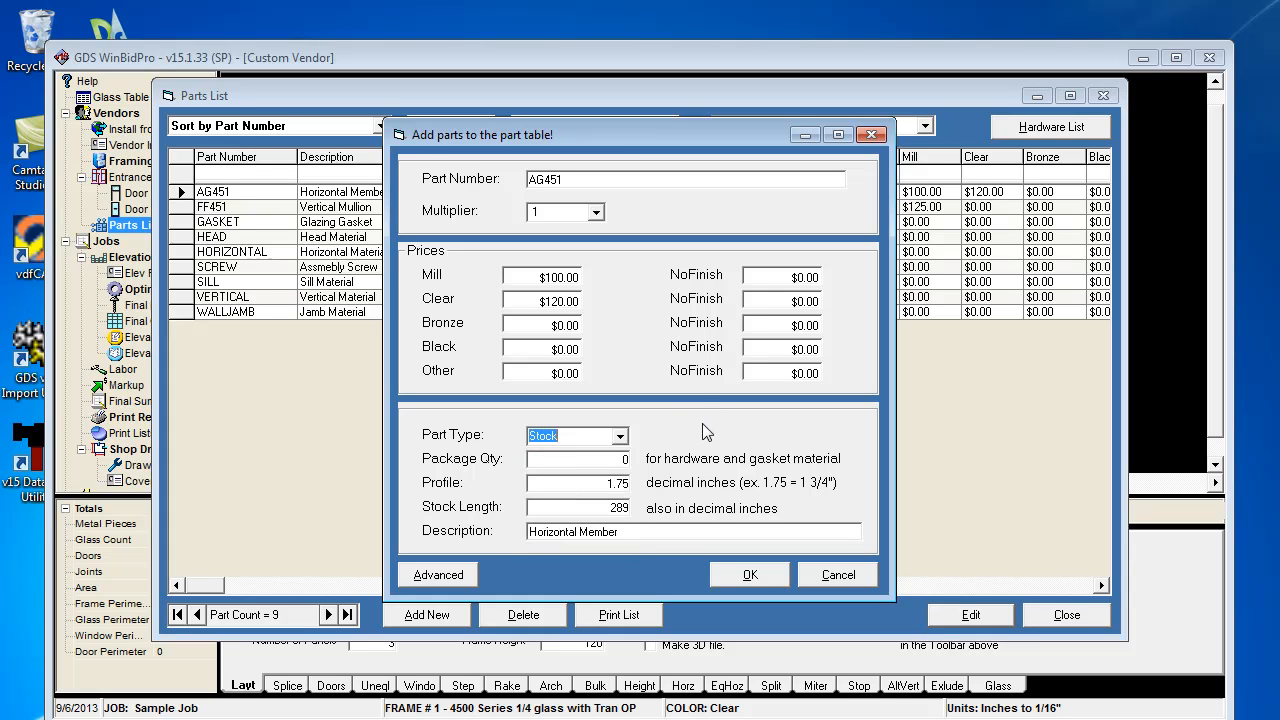
mouse_move(600, 464)
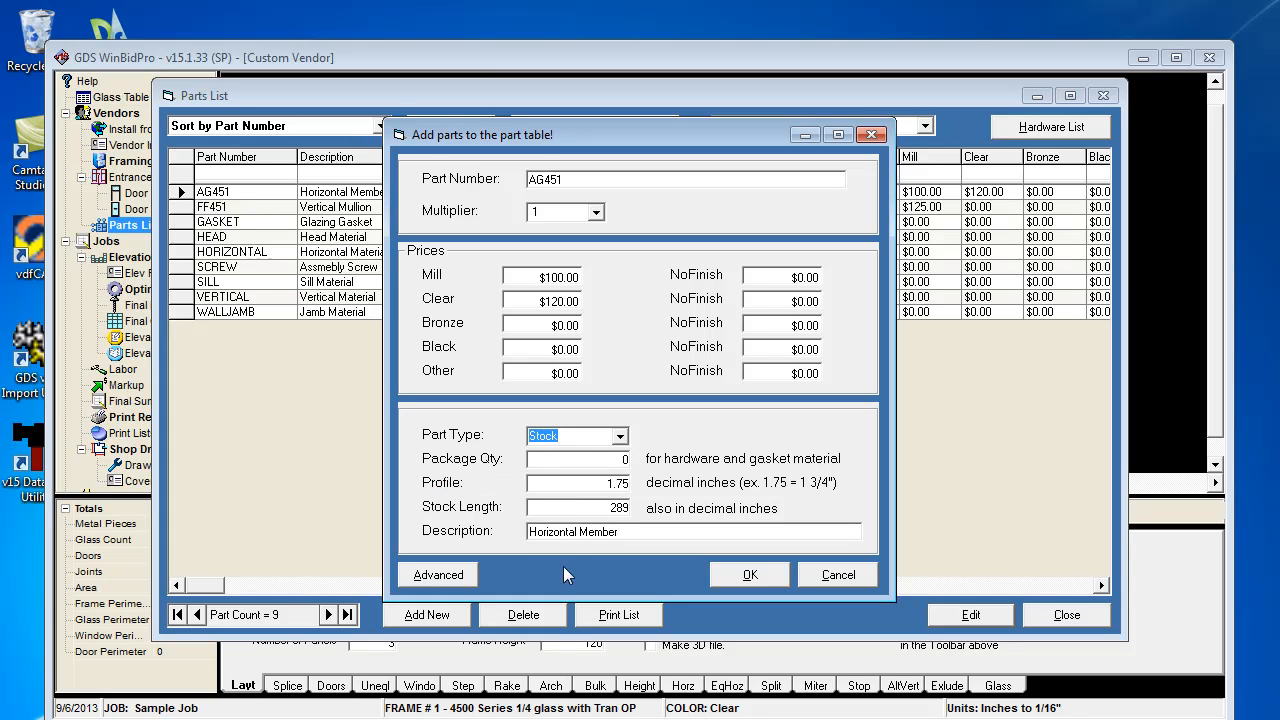
mouse_move(612, 482)
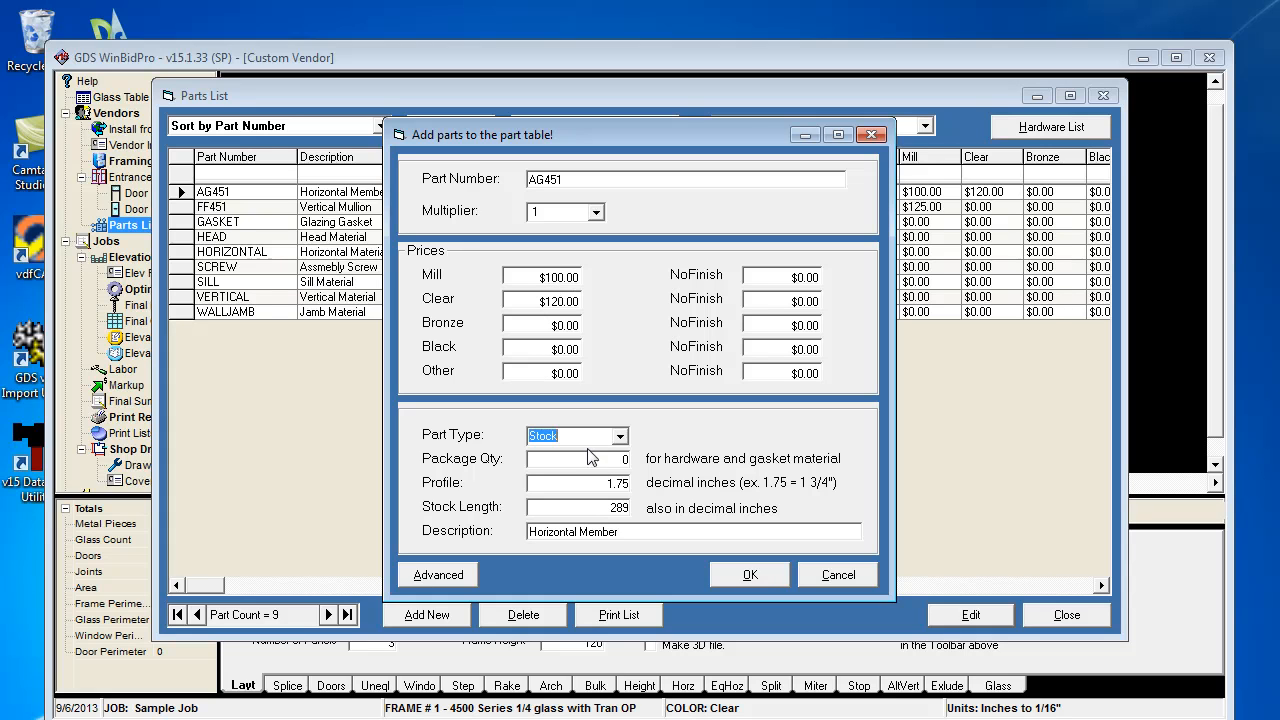
mouse_move(560, 458)
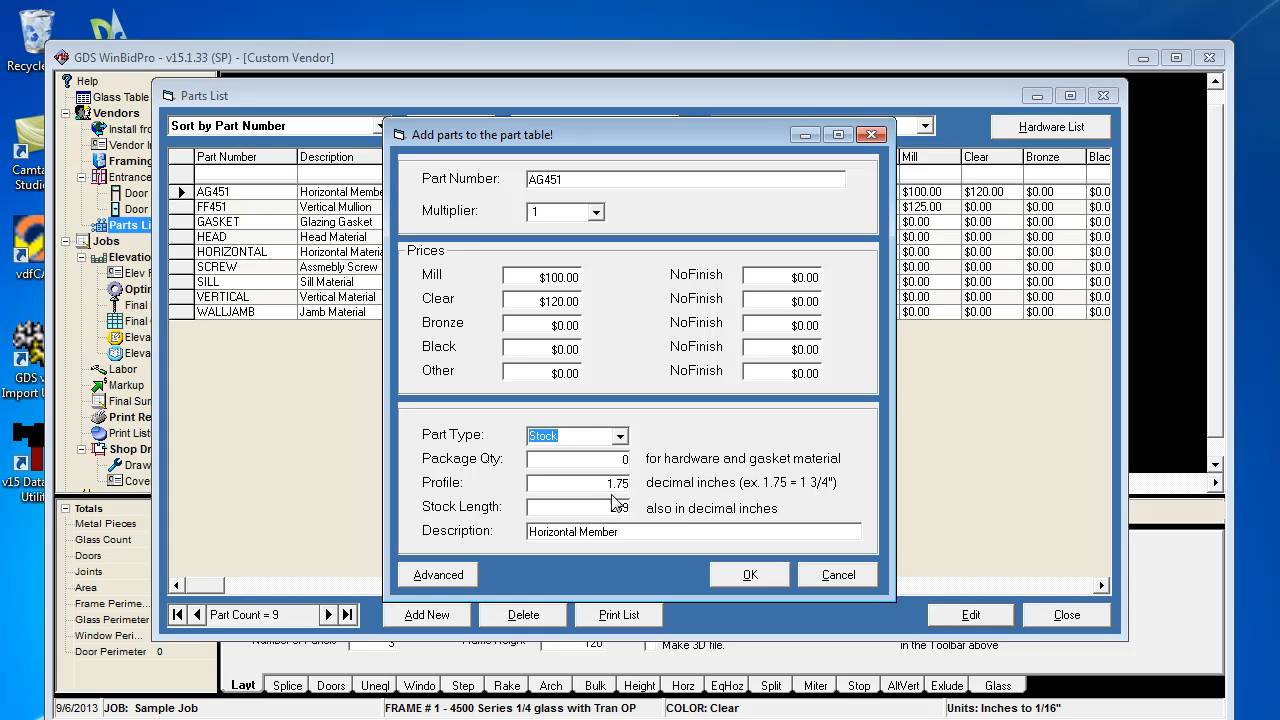
mouse_move(580, 482)
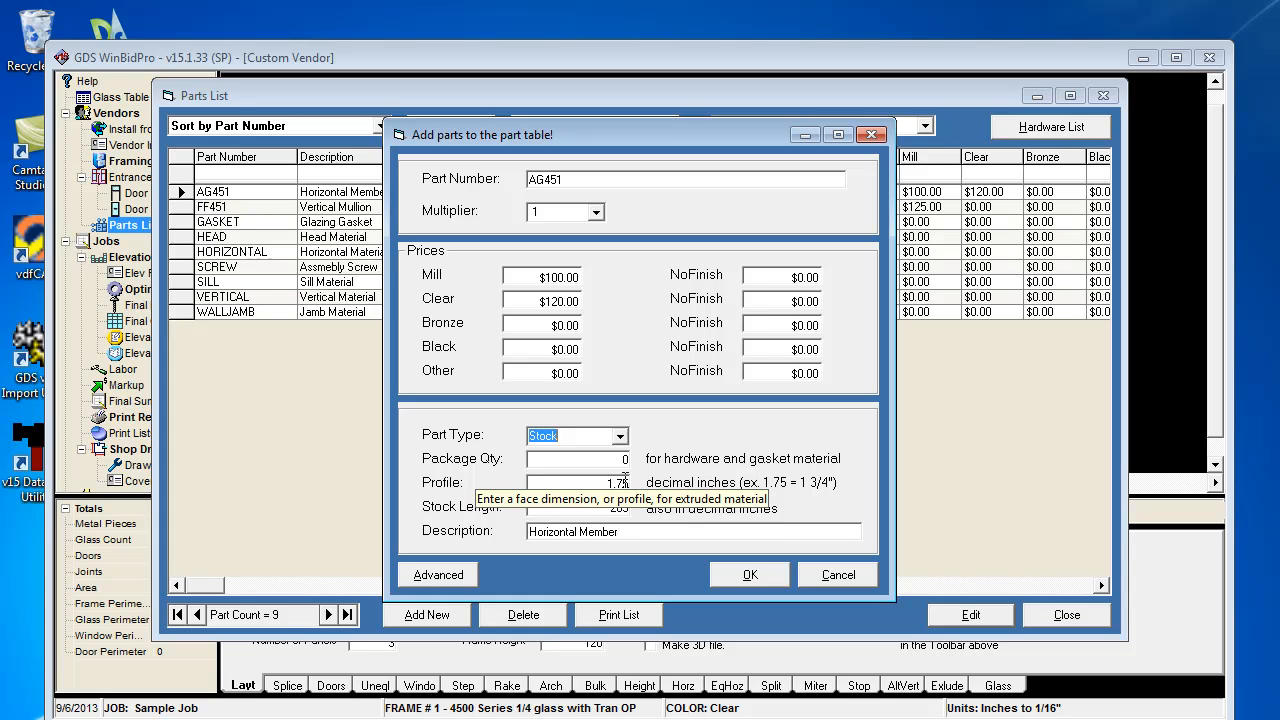
mouse_move(760, 510)
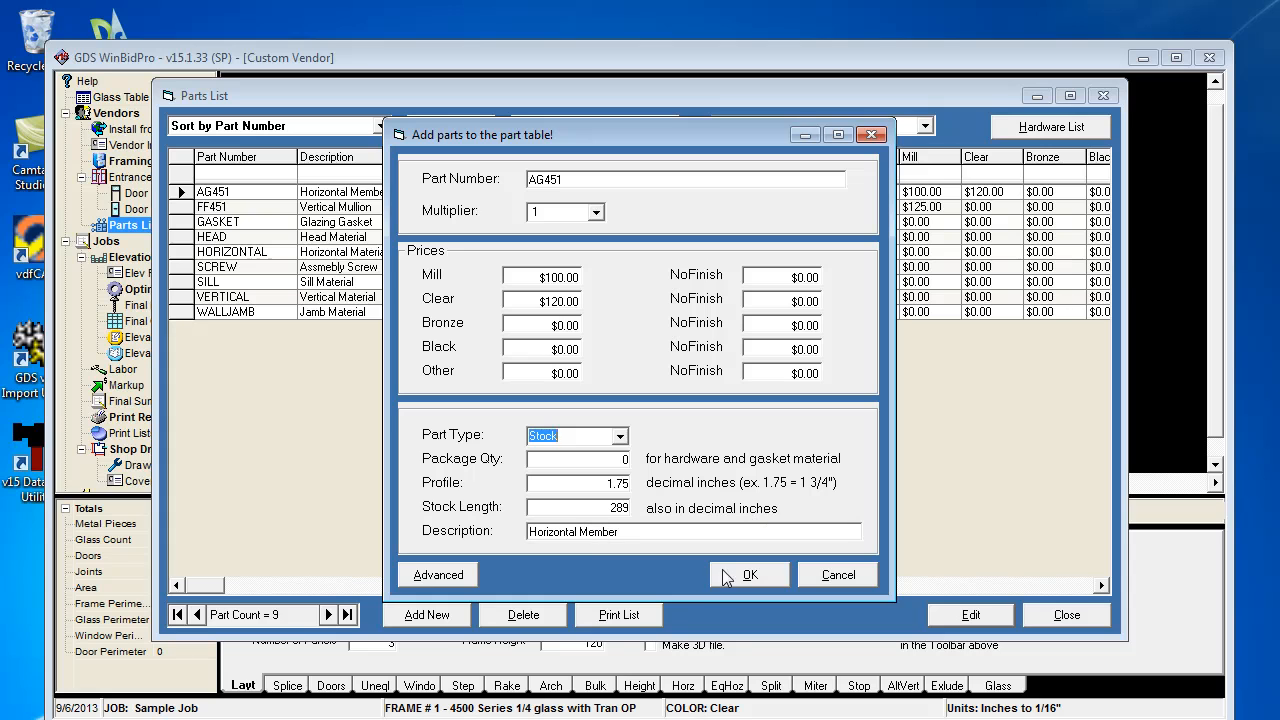
mouse_move(748, 574)
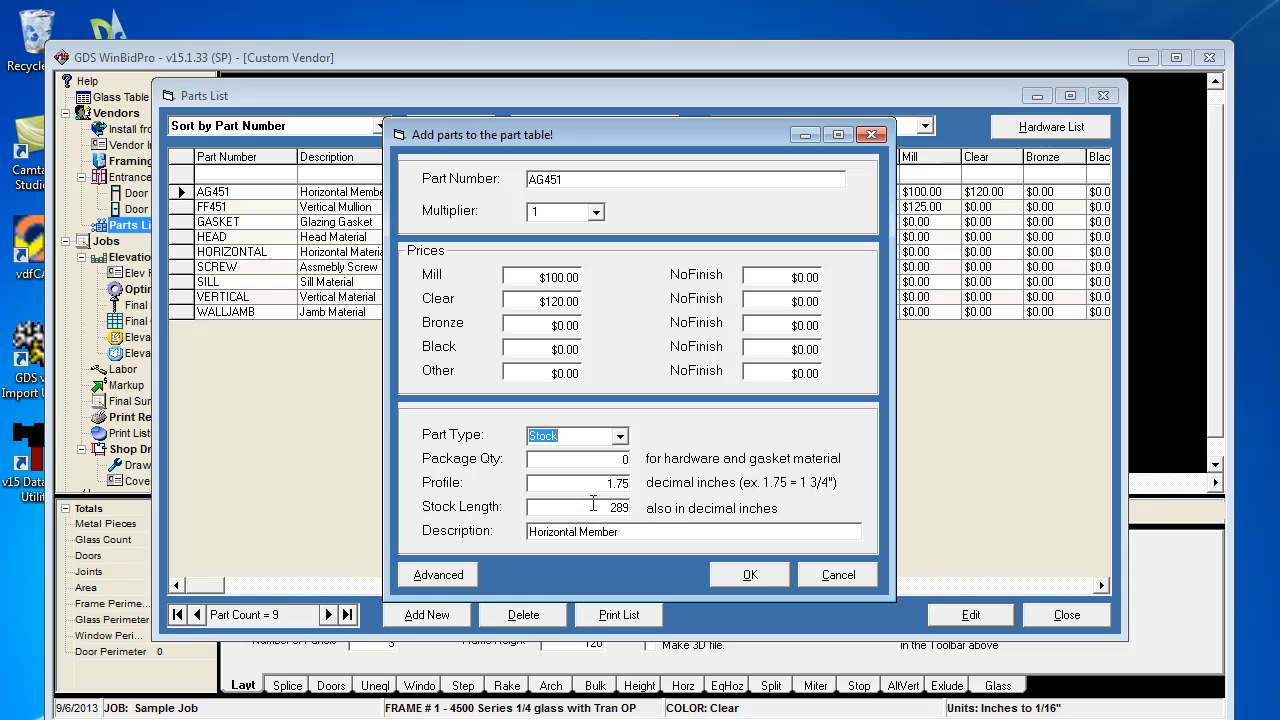
mouse_move(680, 556)
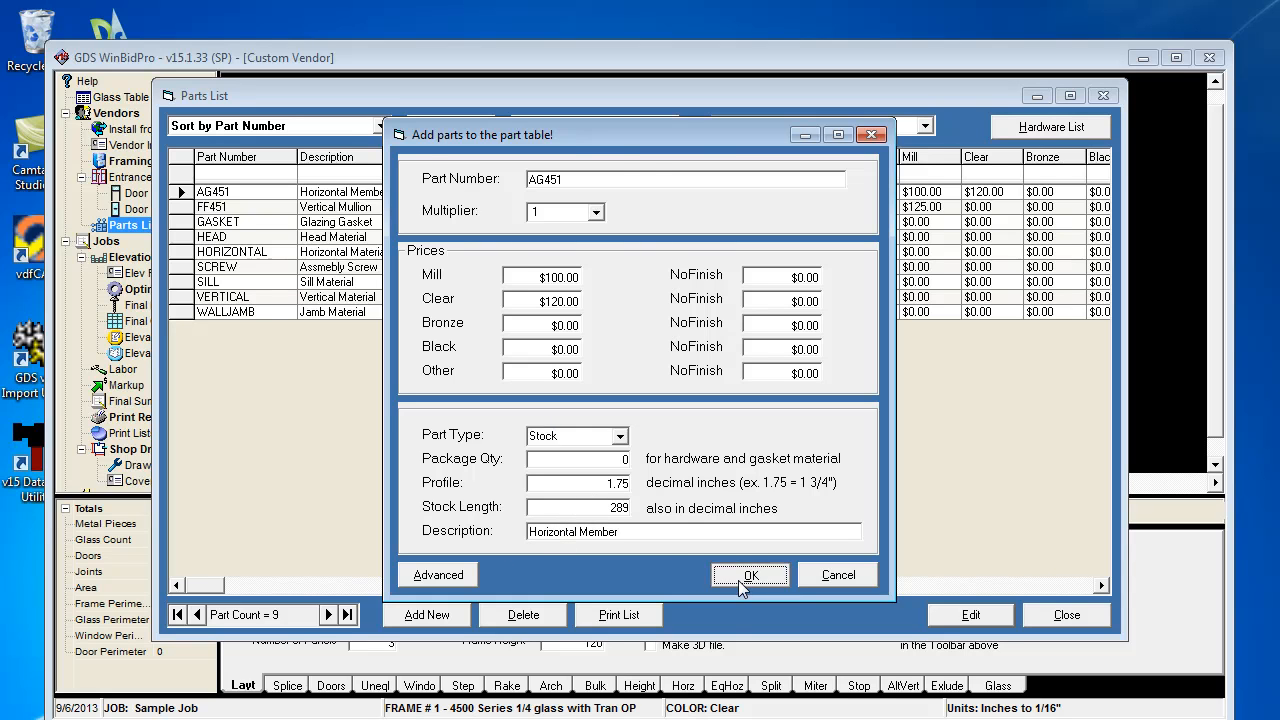
left_click(750, 574)
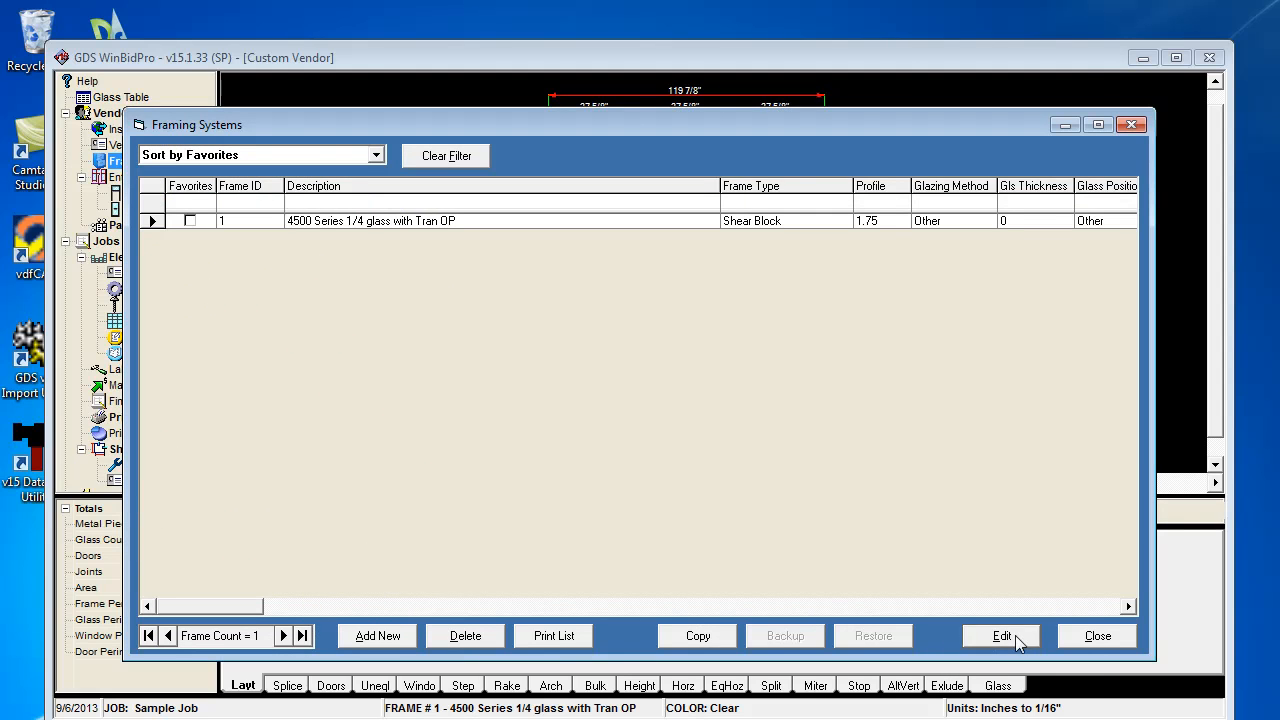
Edit Frame ID 1 to show the Framing System Parts with 4500 Series frame profile dimensions.
left_click(1000, 636)
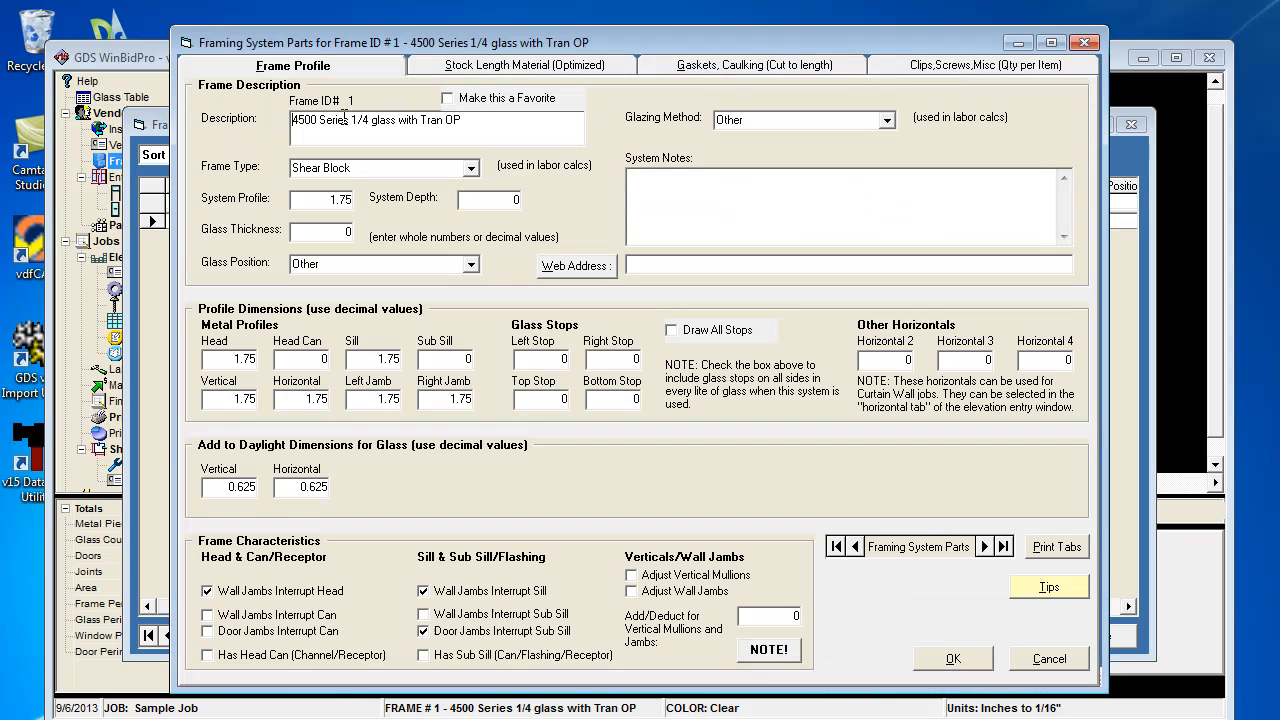
mouse_move(784, 142)
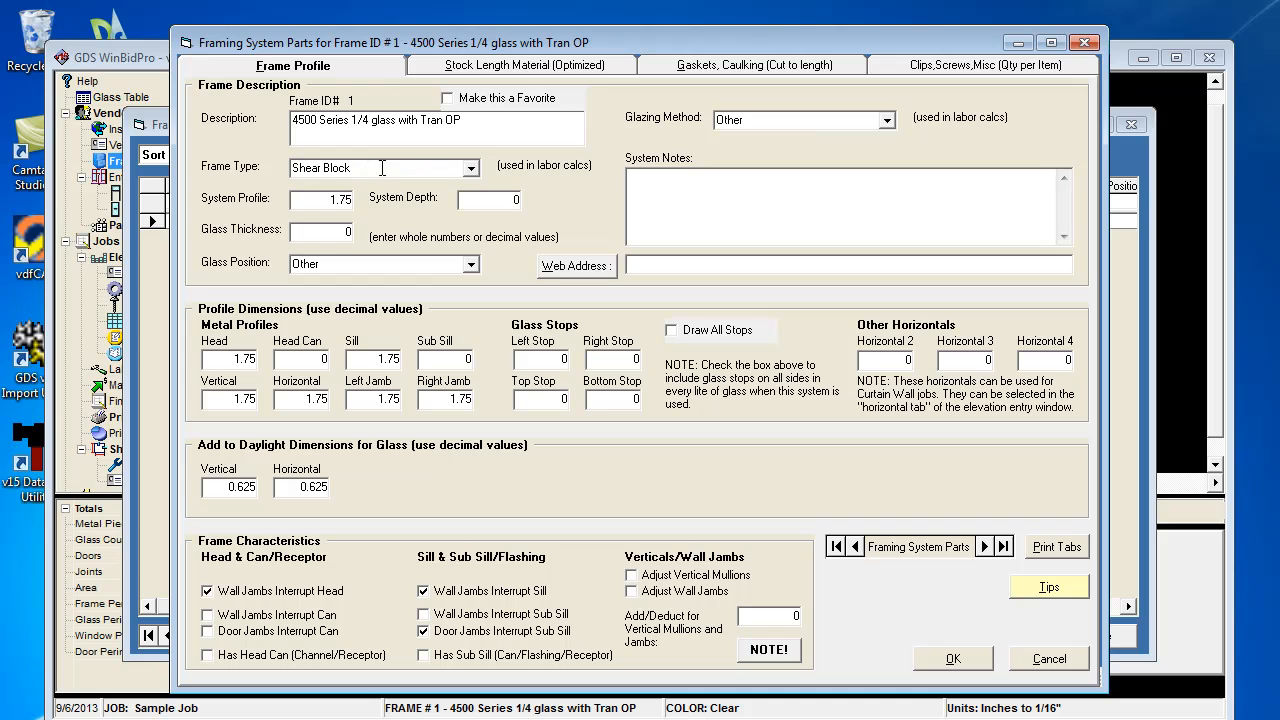
mouse_move(336, 218)
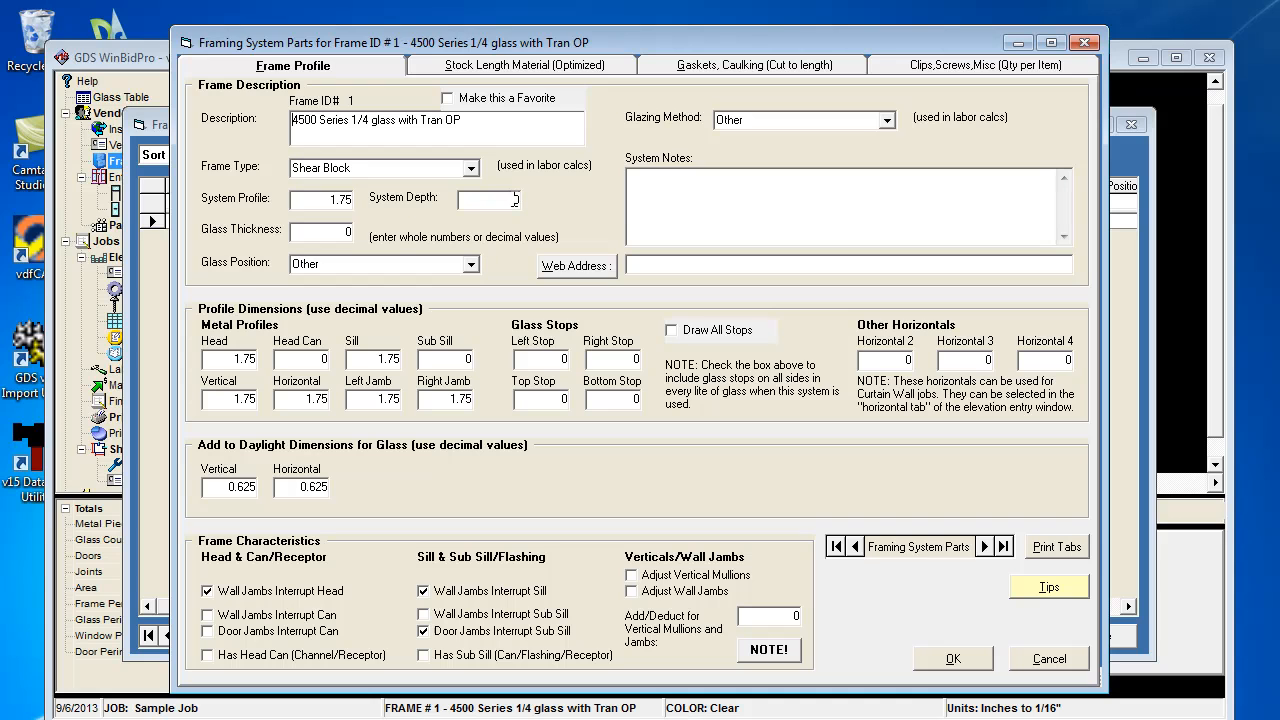
mouse_move(490, 200)
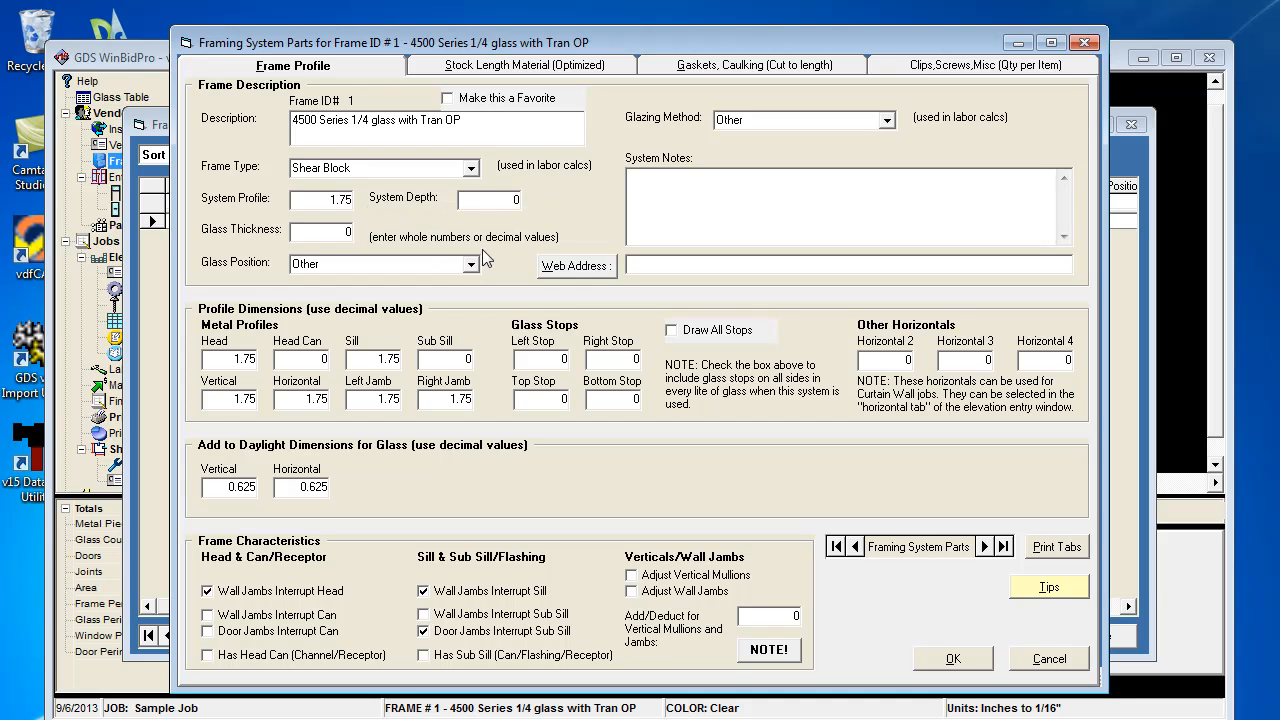
mouse_move(524, 234)
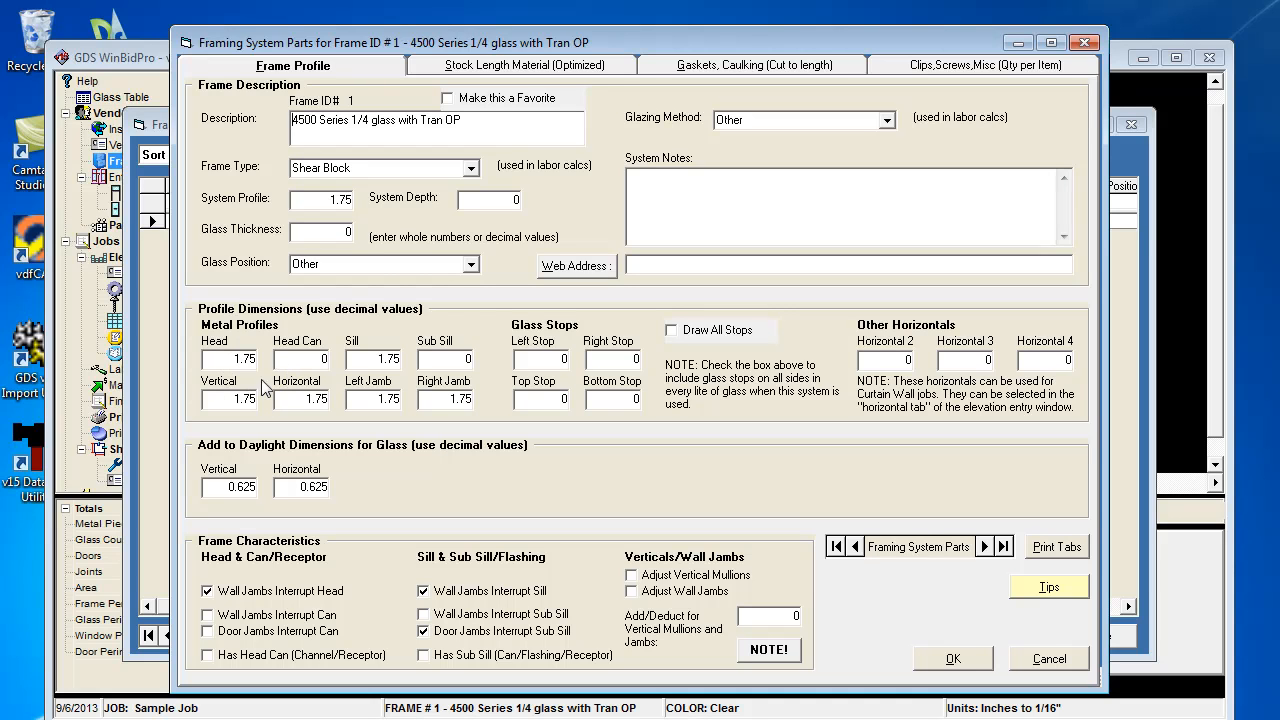
mouse_move(284, 292)
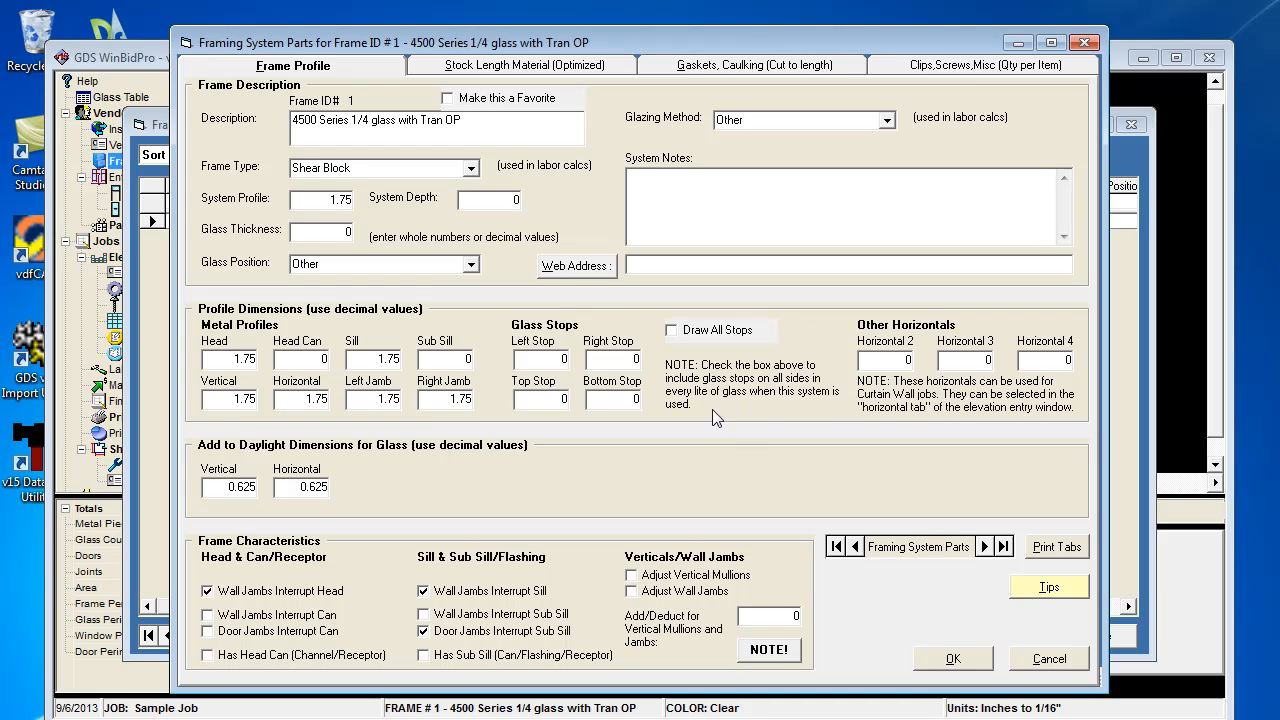
mouse_move(260, 568)
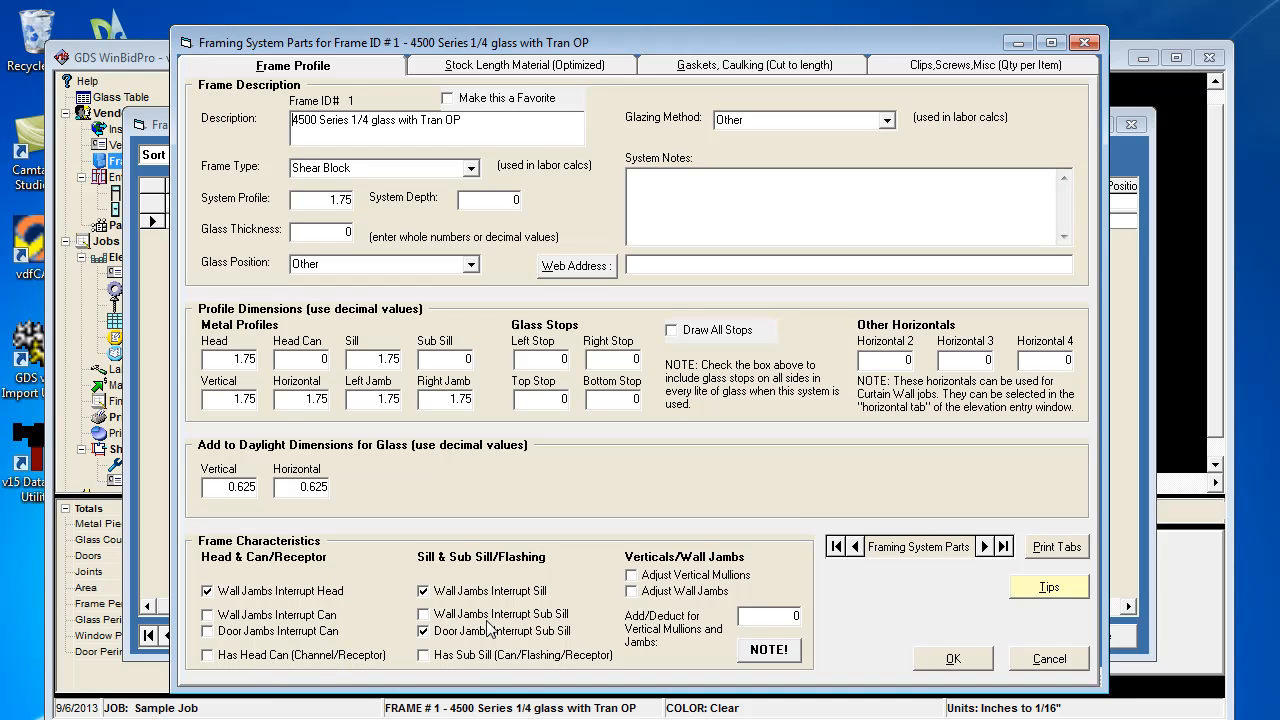
mouse_move(420, 672)
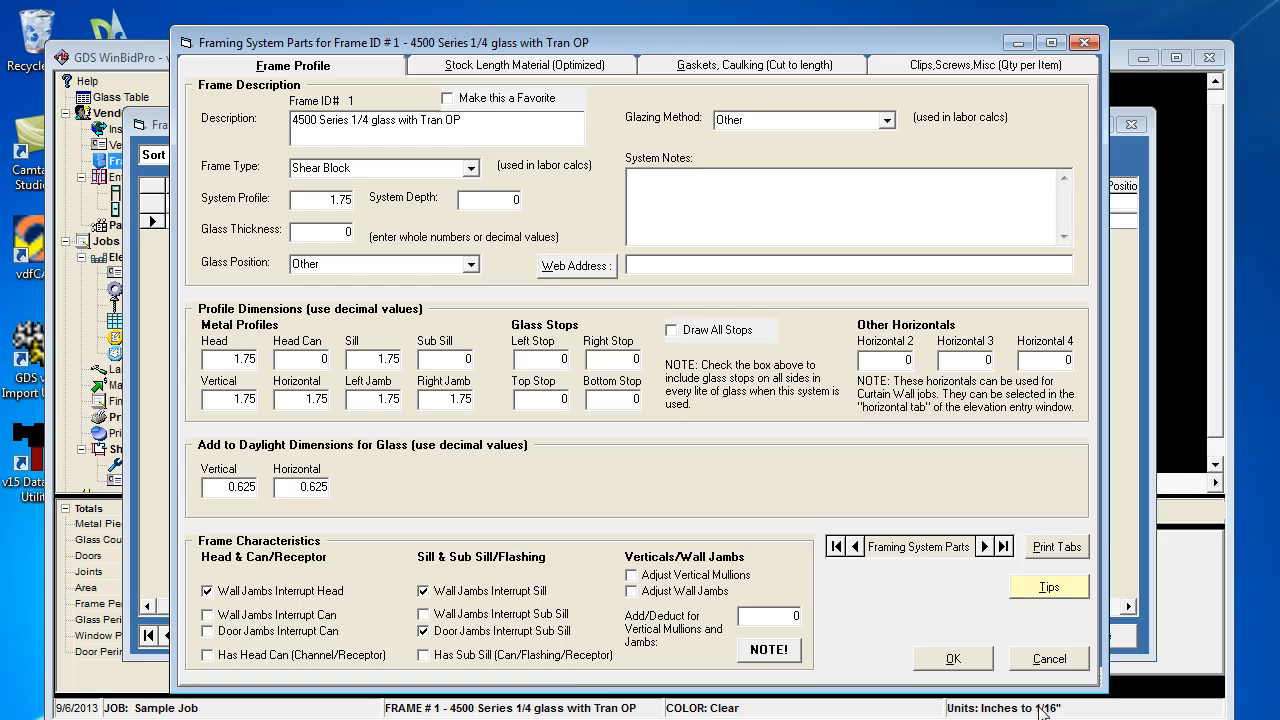
mouse_move(732, 68)
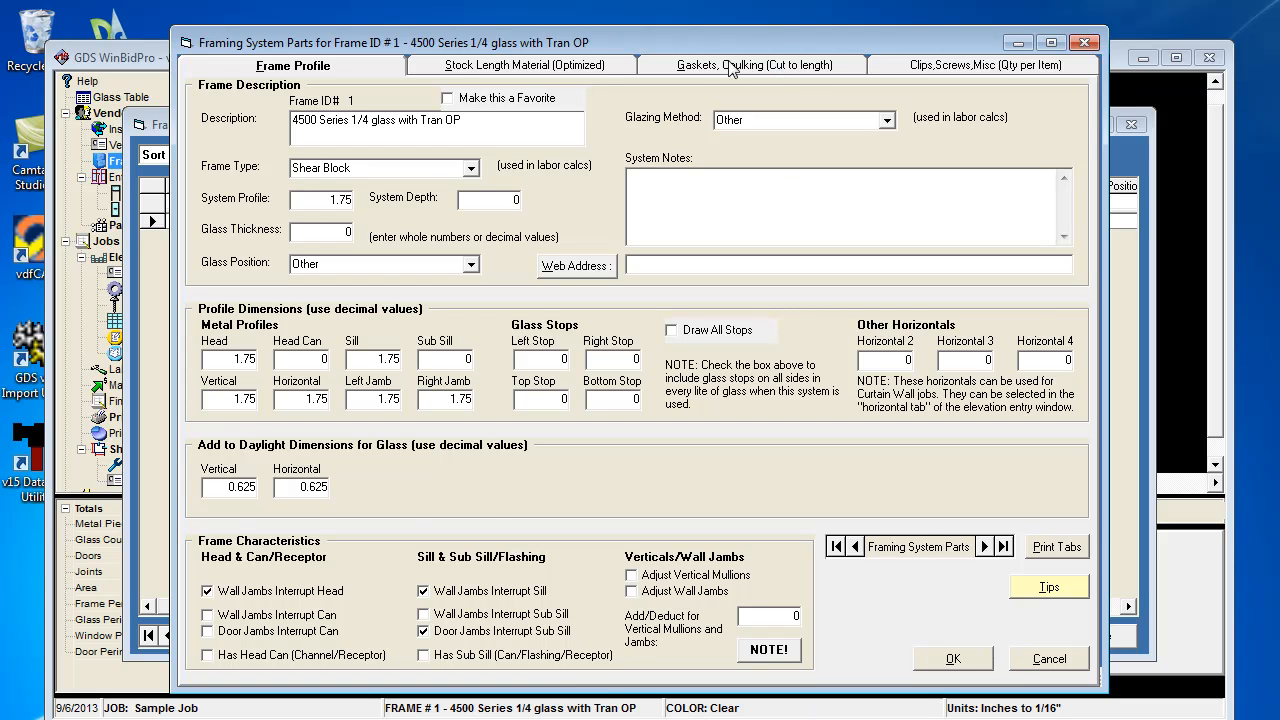
Show the Stock Length Material list: HEAD, SILL, AG451, VERTICAL, HORIZONTAL and WALLJAMB.
left_click(522, 64)
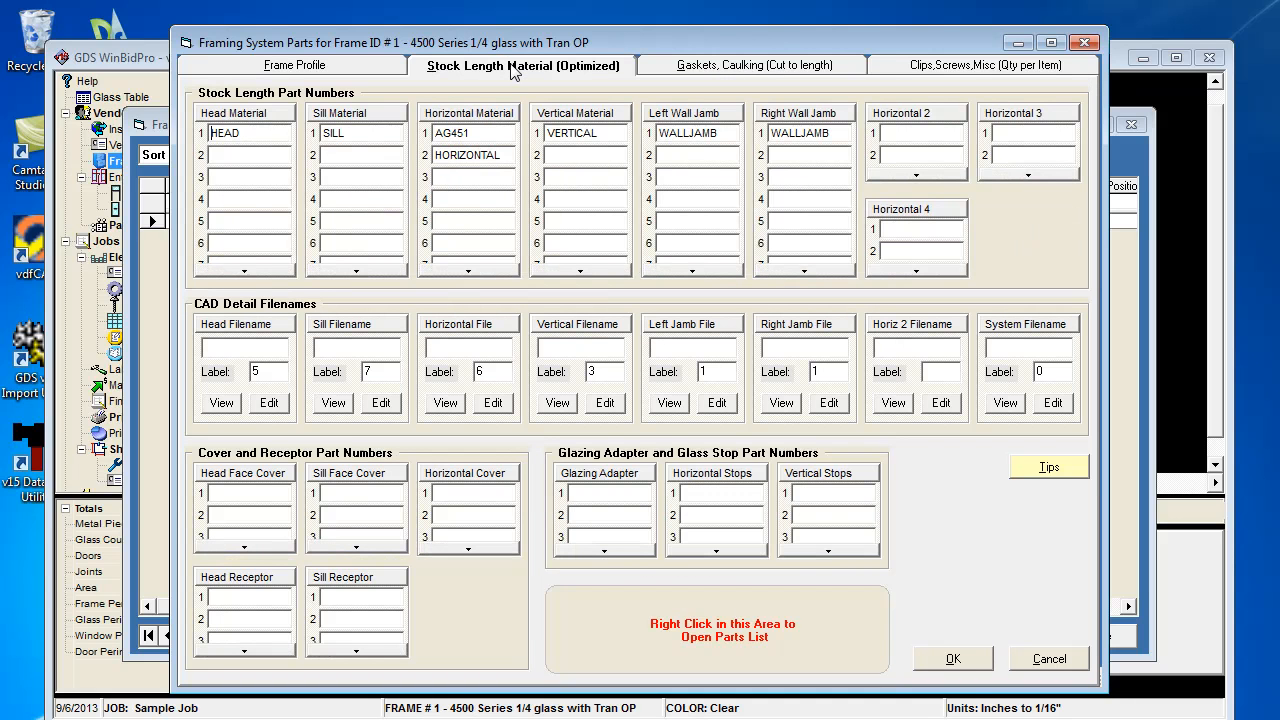
mouse_move(722, 72)
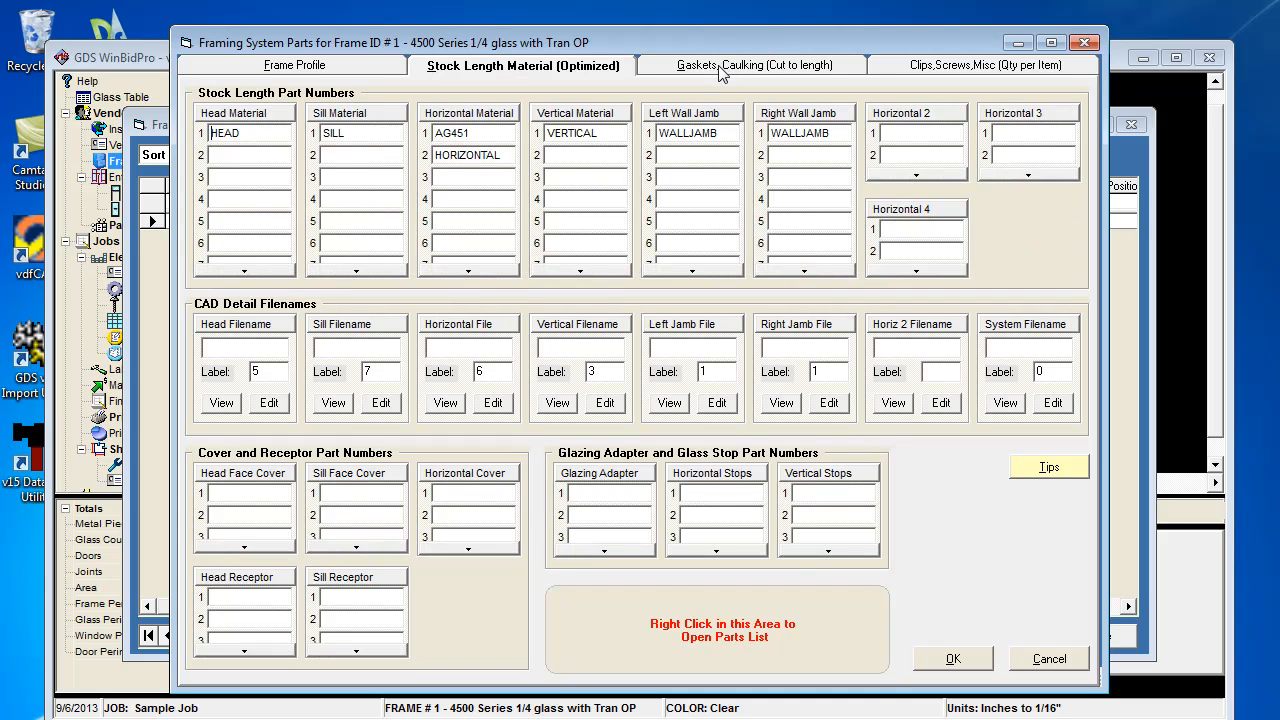
View the GASKET *2 and SCREW *2 assignments, accept the parts and close Framing Systems back to the elevation.
left_click(752, 64)
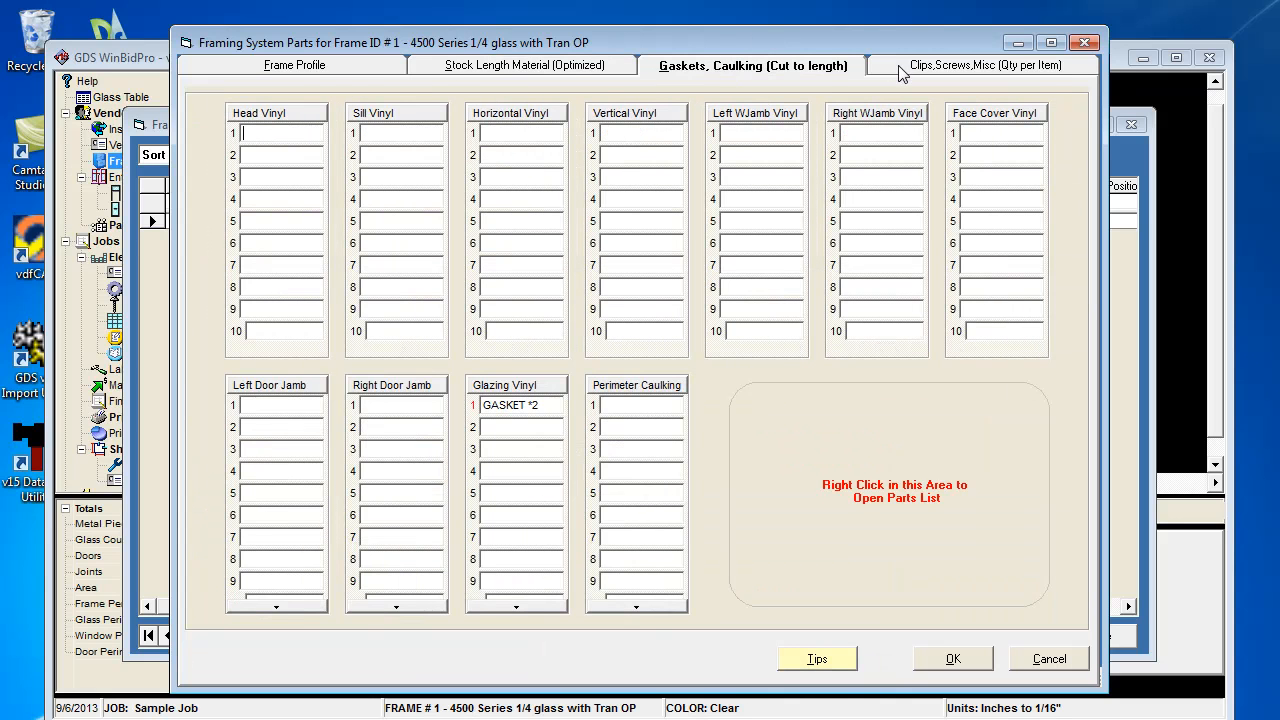
left_click(984, 64)
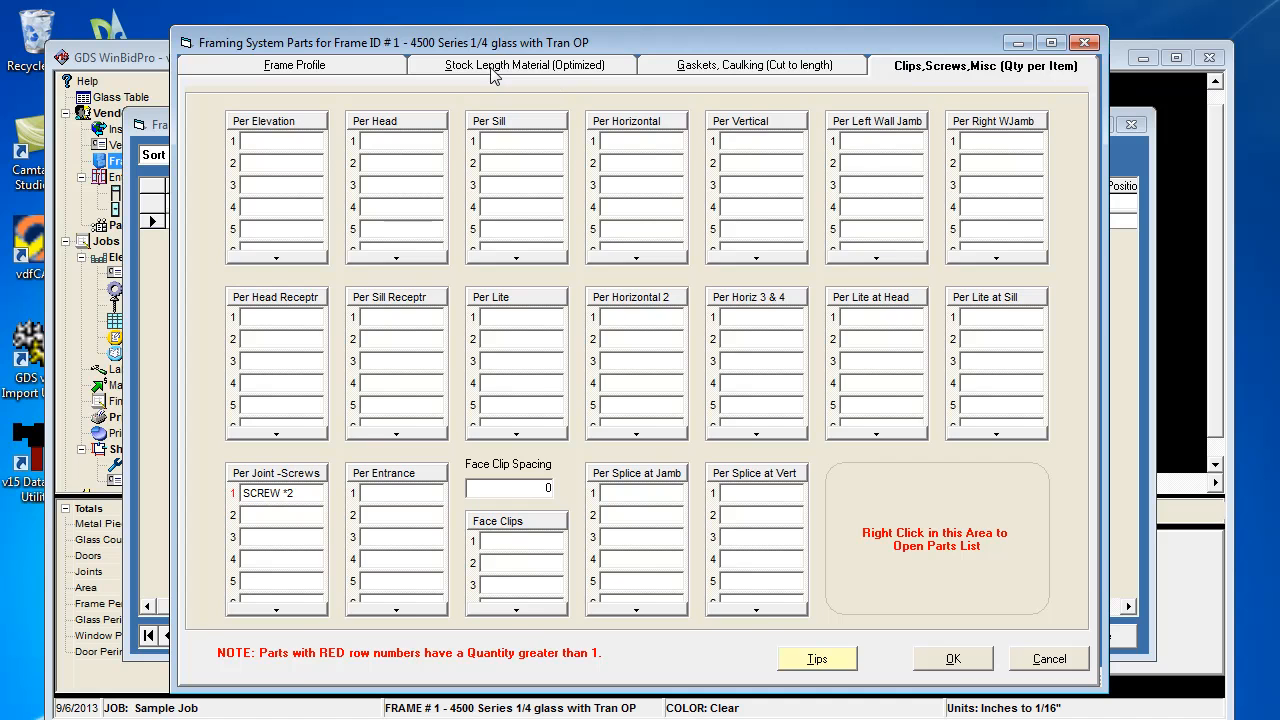
left_click(524, 64)
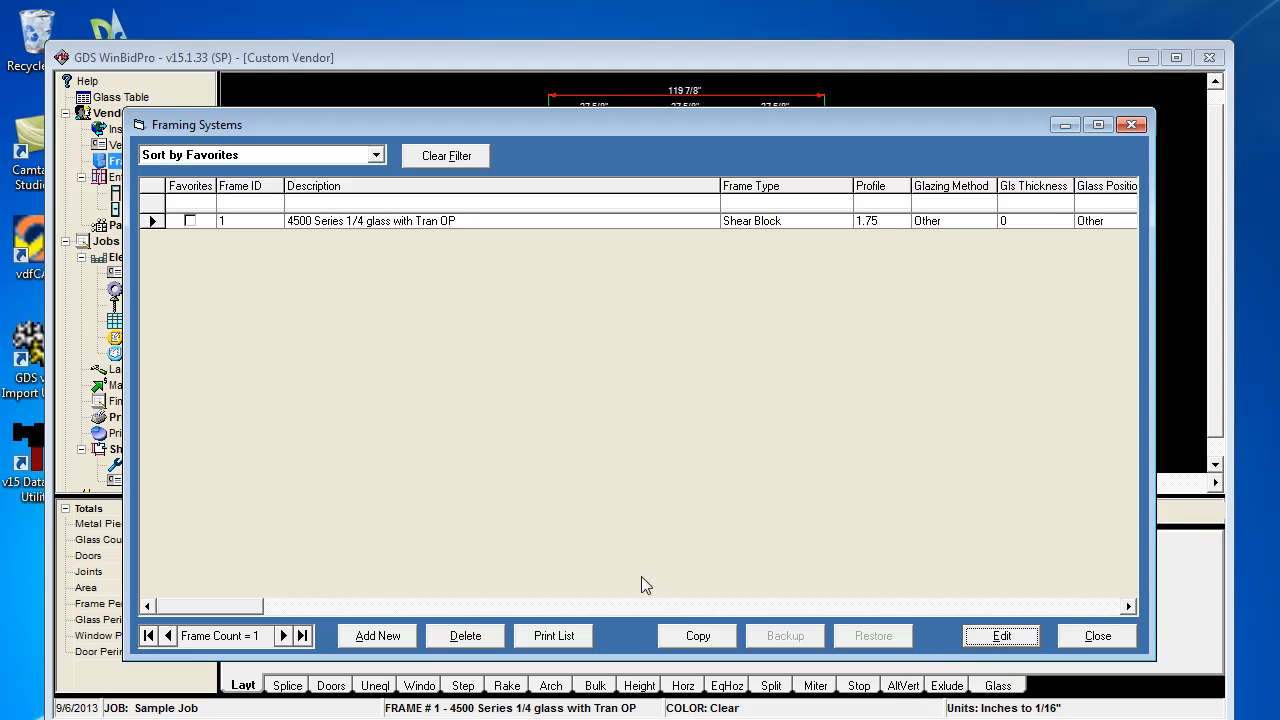
left_click(1096, 636)
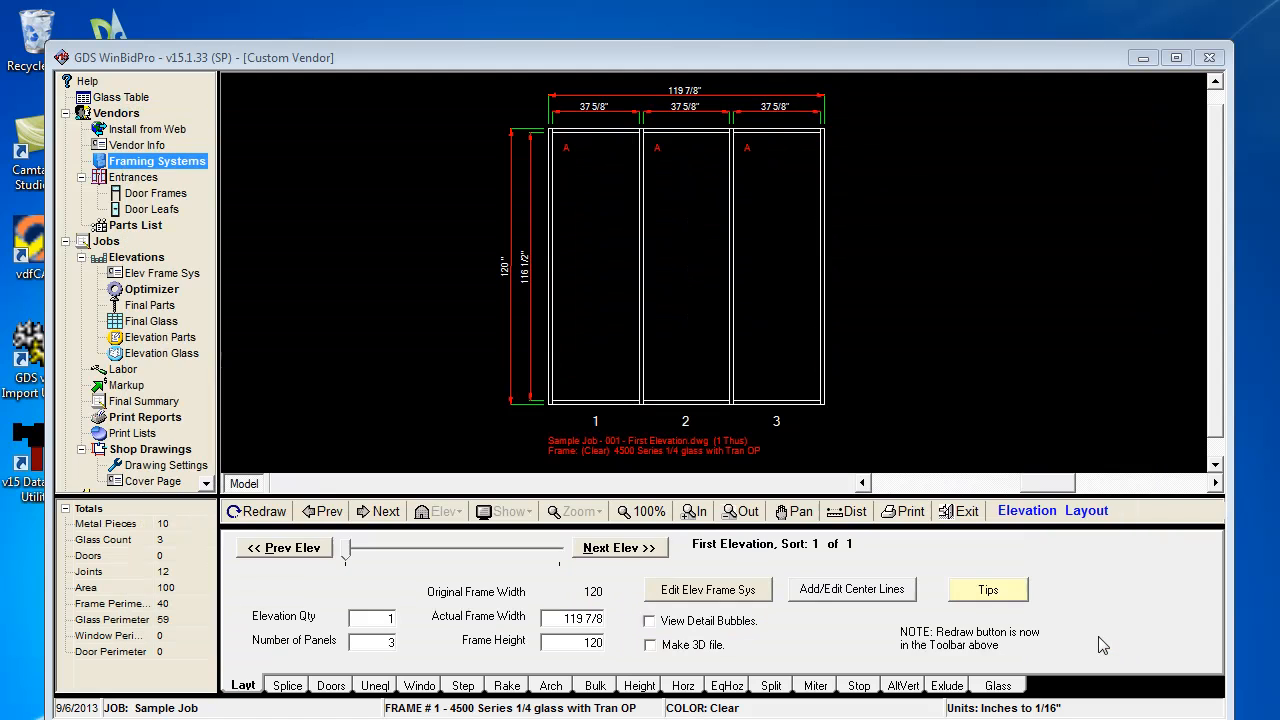
mouse_move(324, 468)
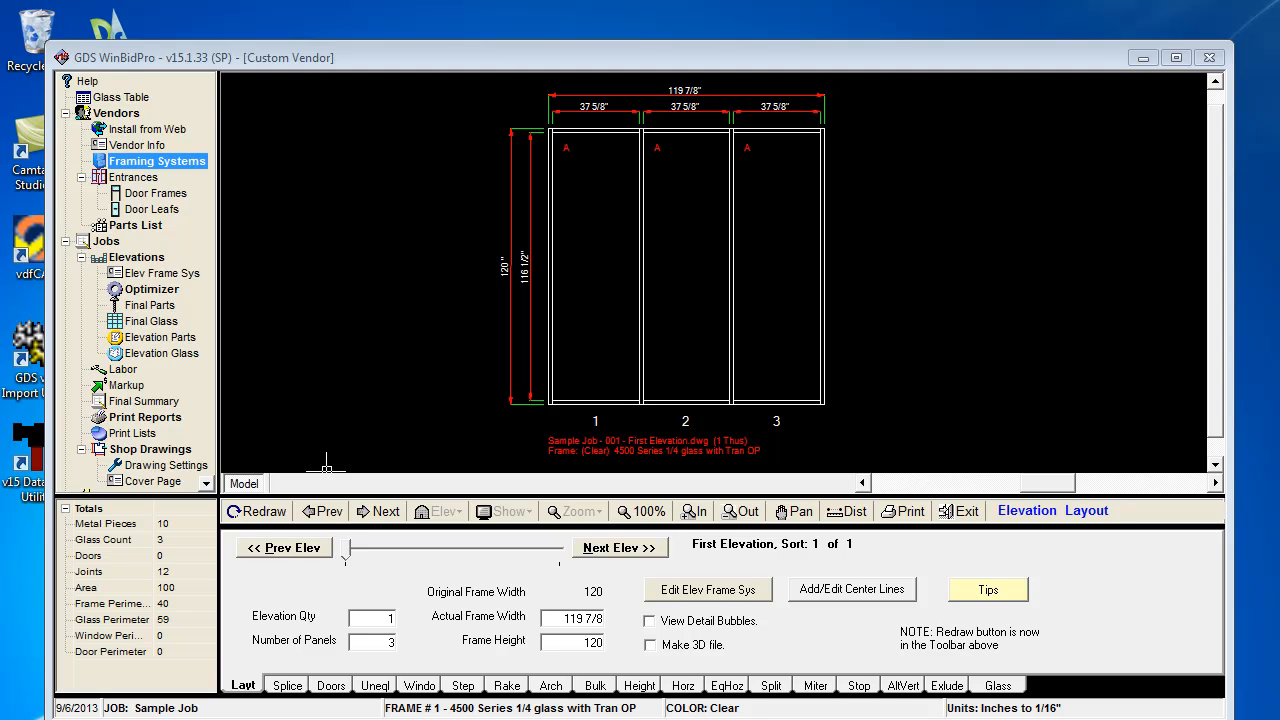
mouse_move(778, 536)
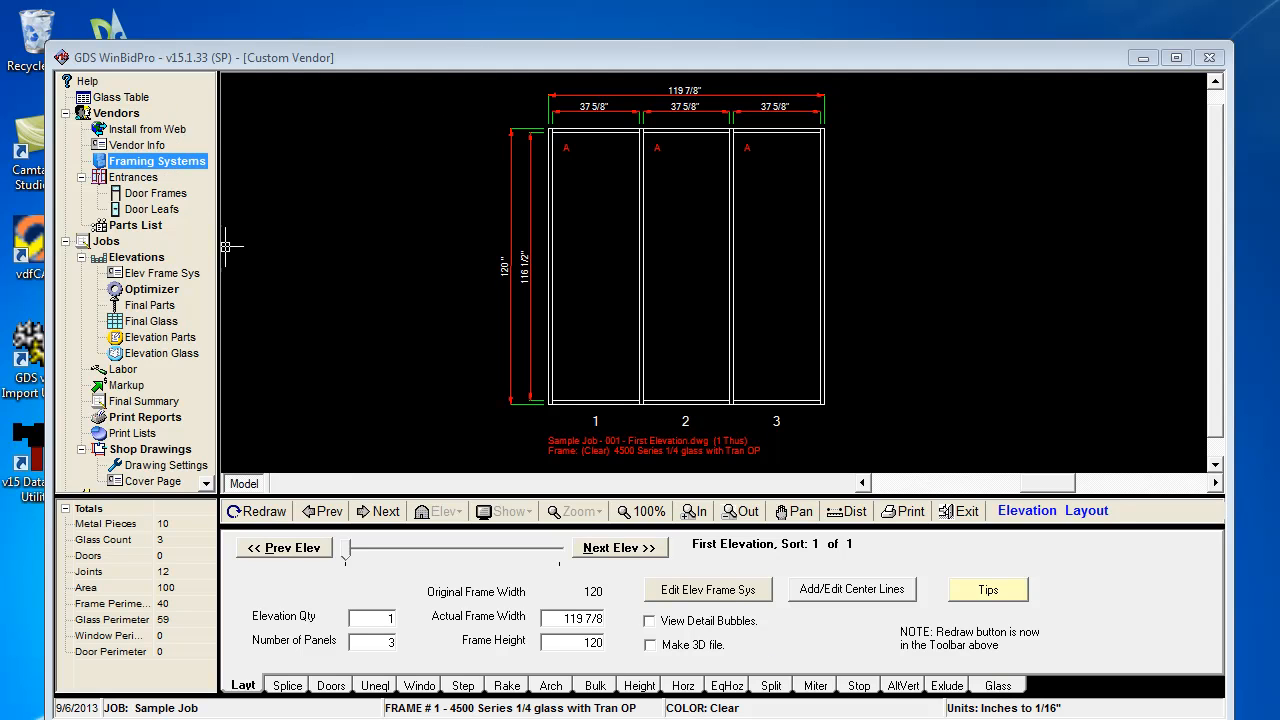
mouse_move(280, 254)
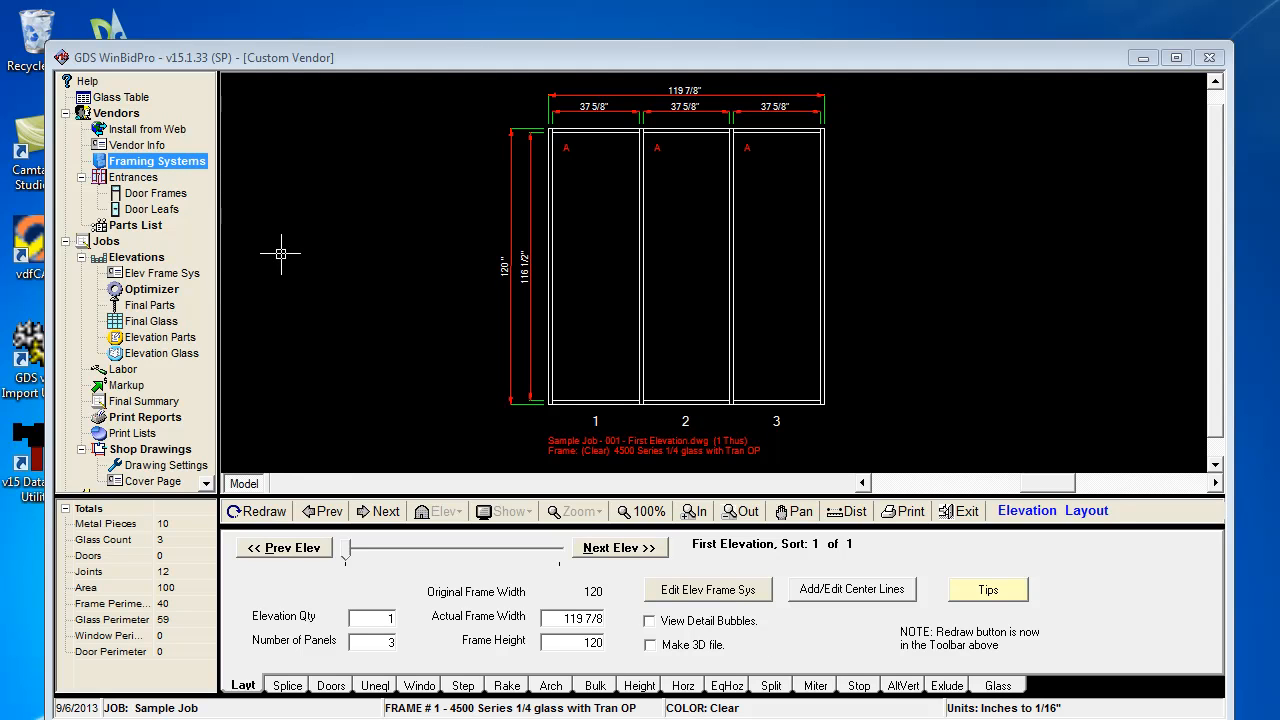
mouse_move(412, 268)
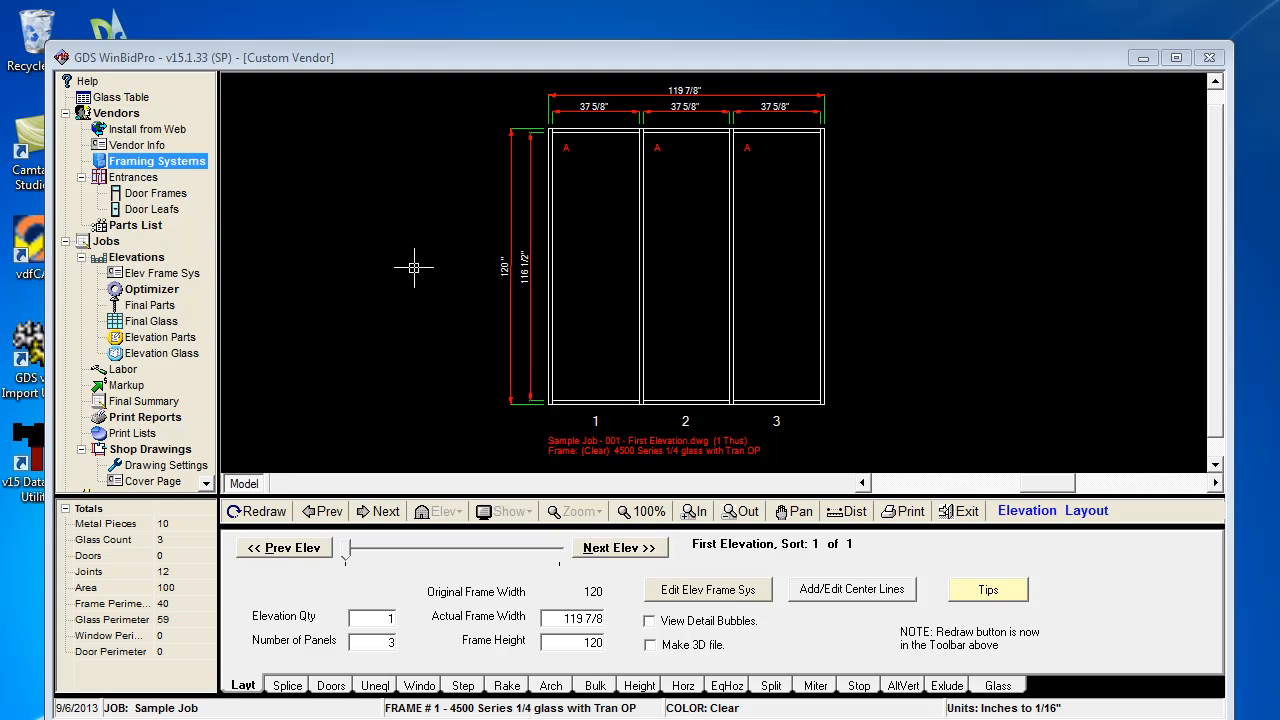
mouse_move(412, 292)
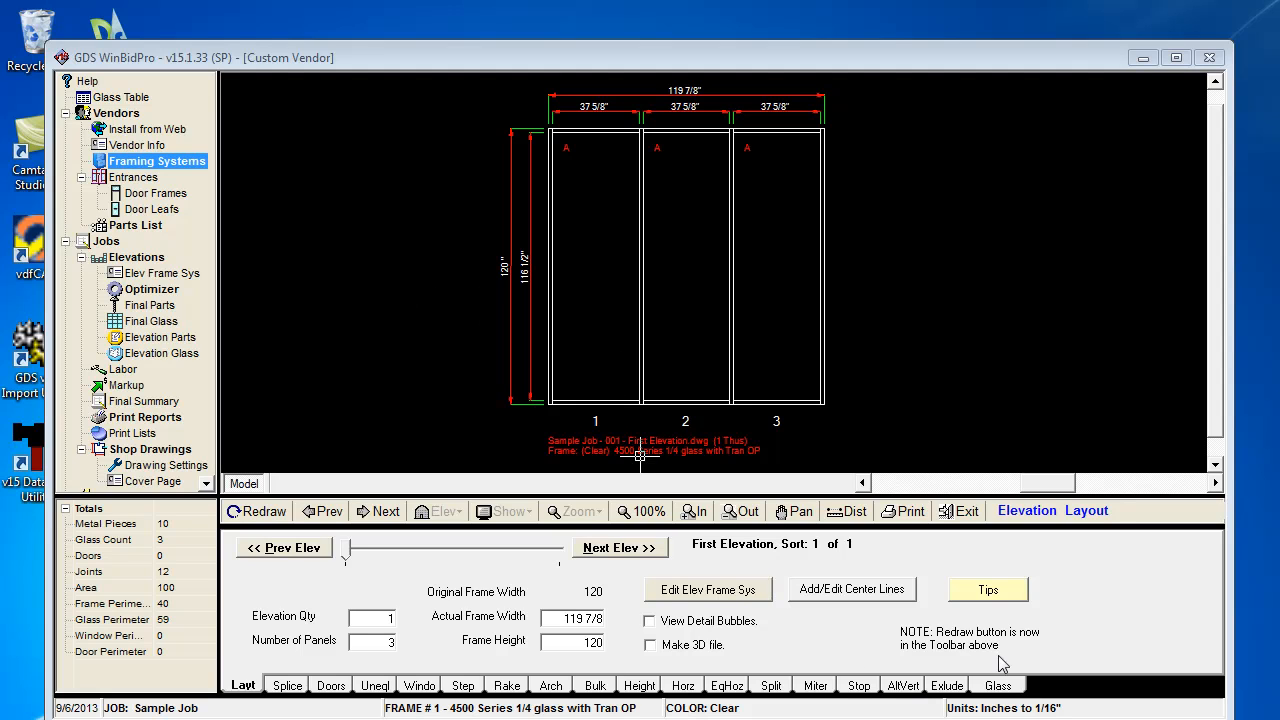
mouse_move(812, 600)
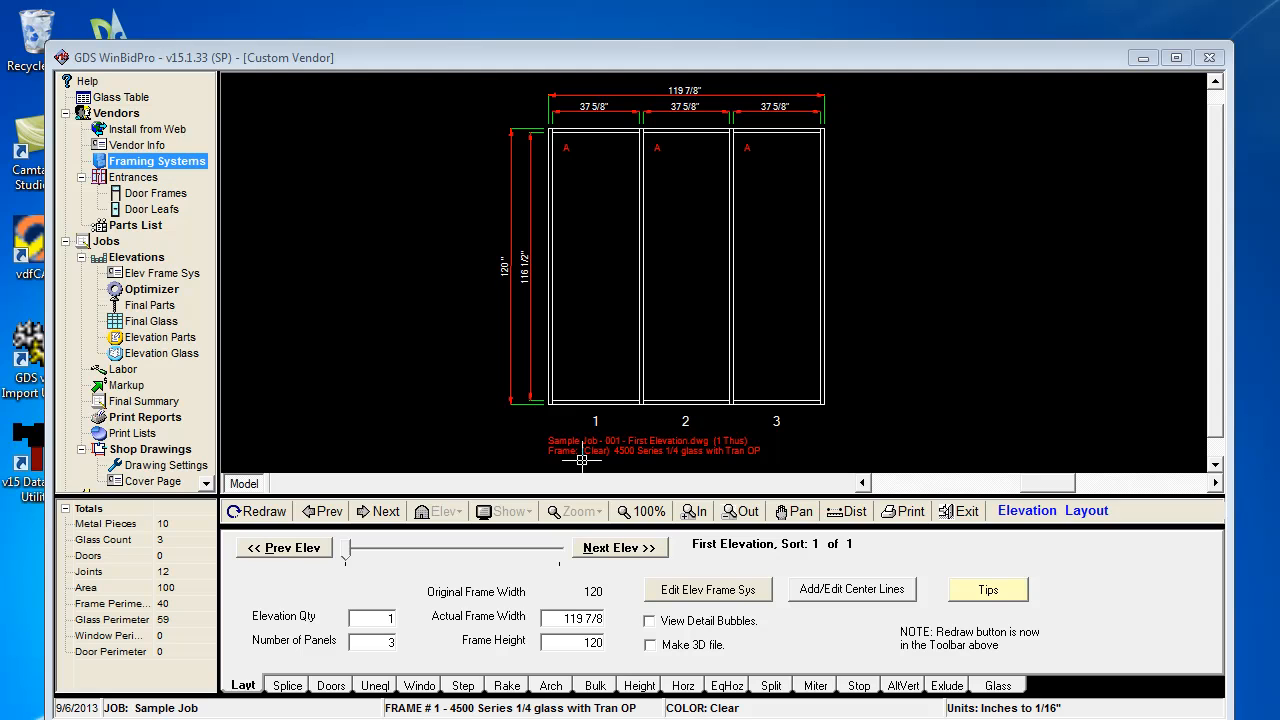
mouse_move(350, 388)
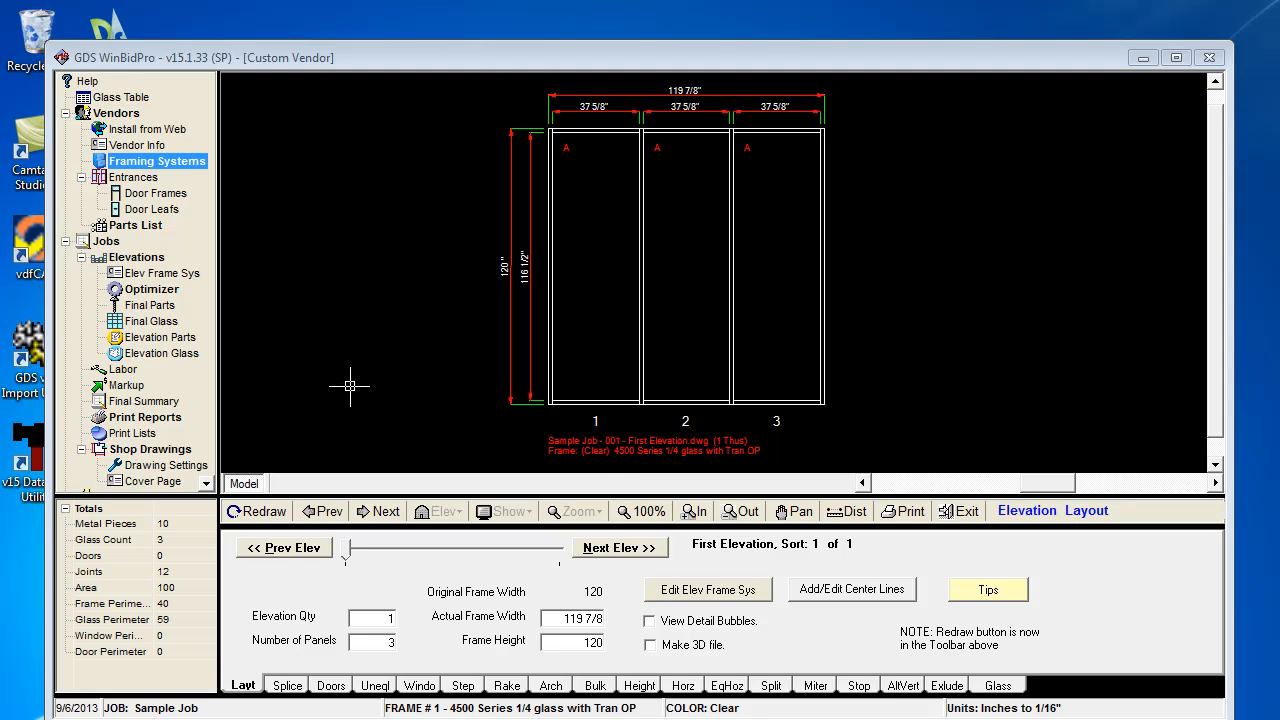
mouse_move(356, 404)
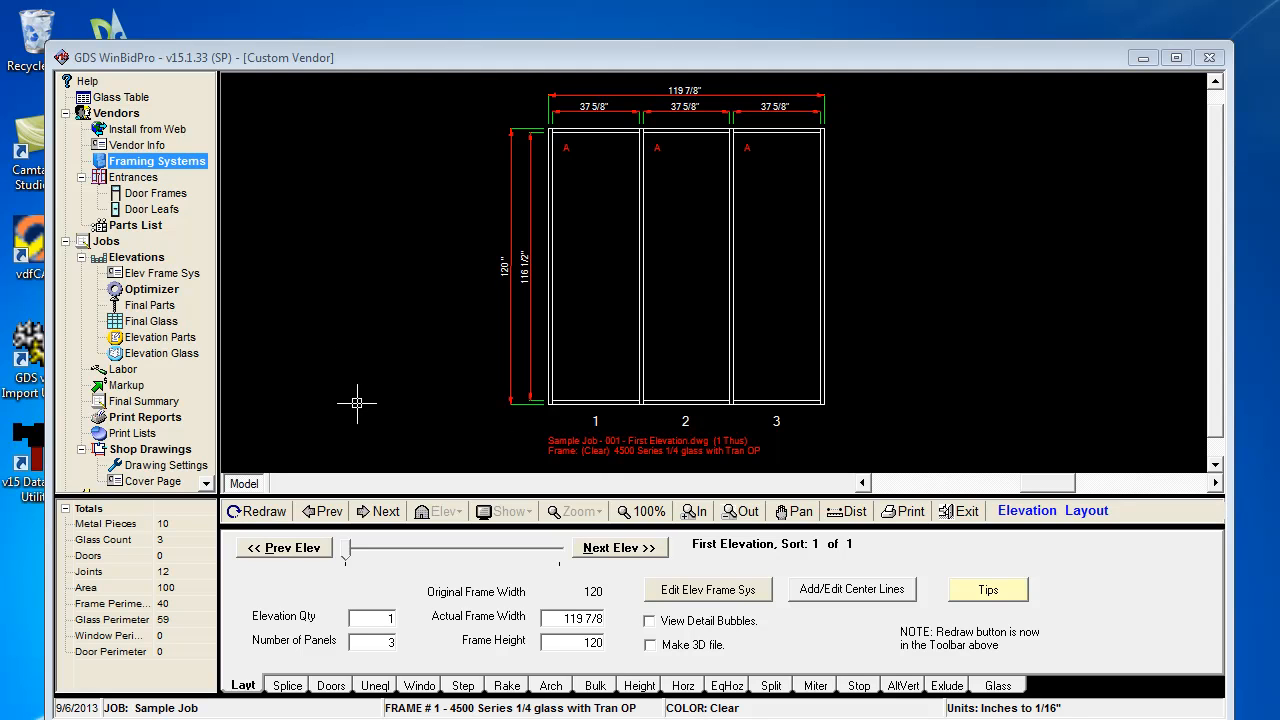
mouse_move(356, 450)
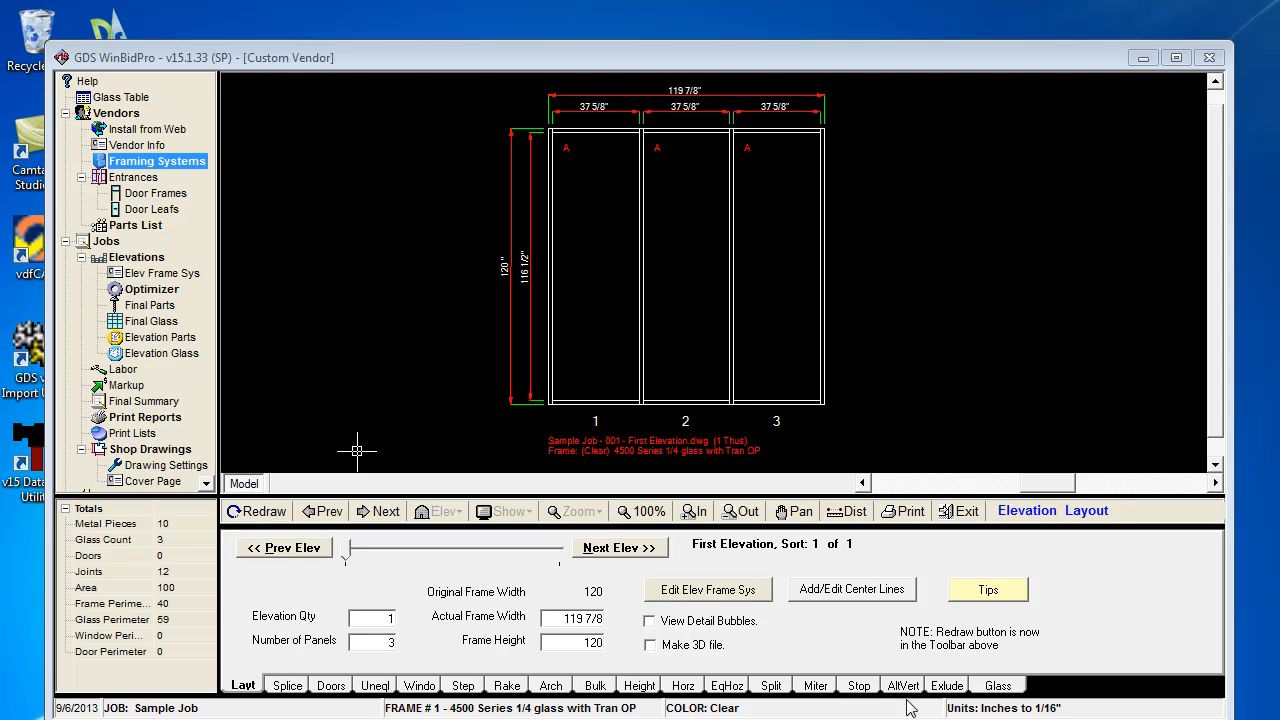